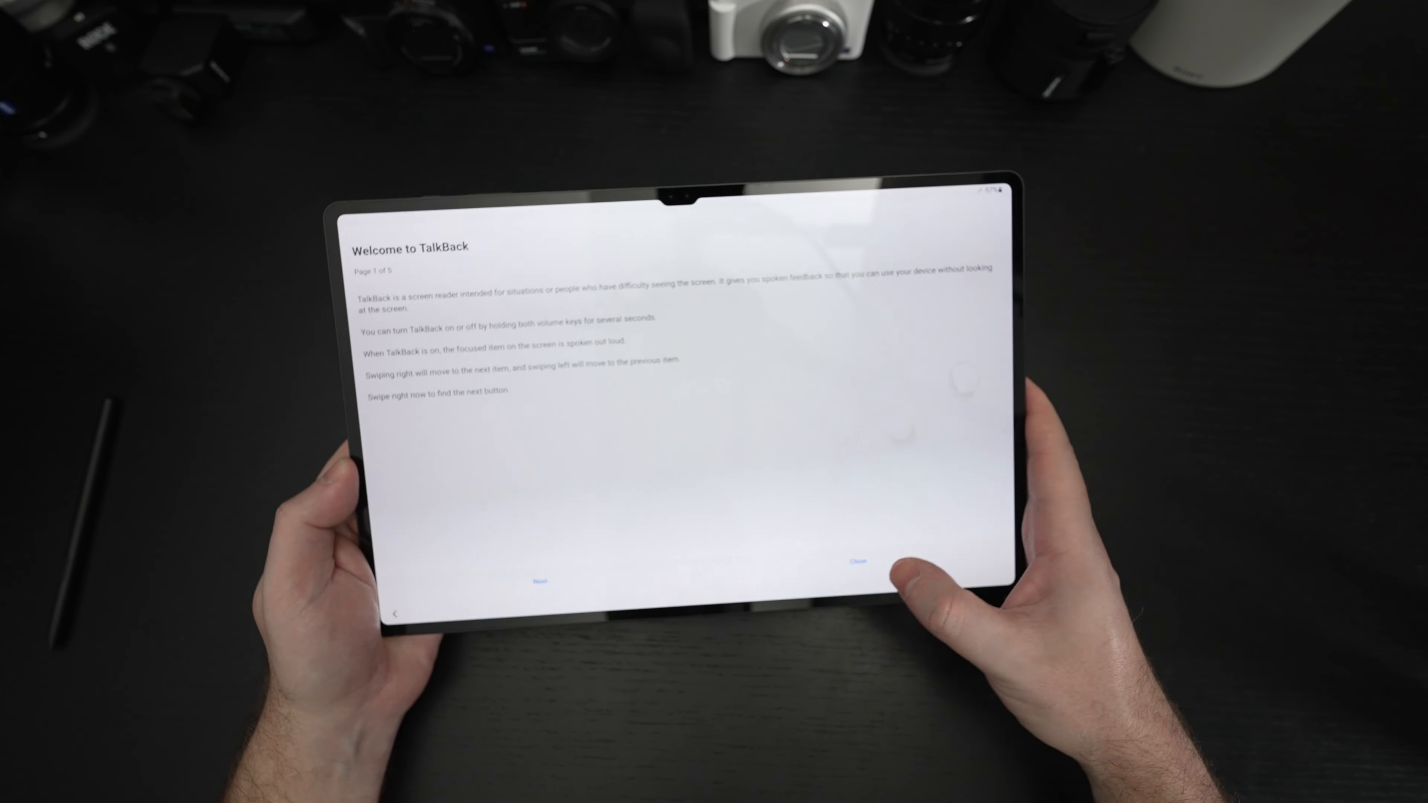
Leave the TalkBack tutorial and return to the setup wizard's Welcome screen
{"action": "left_click", "coordinate": [857, 559]}
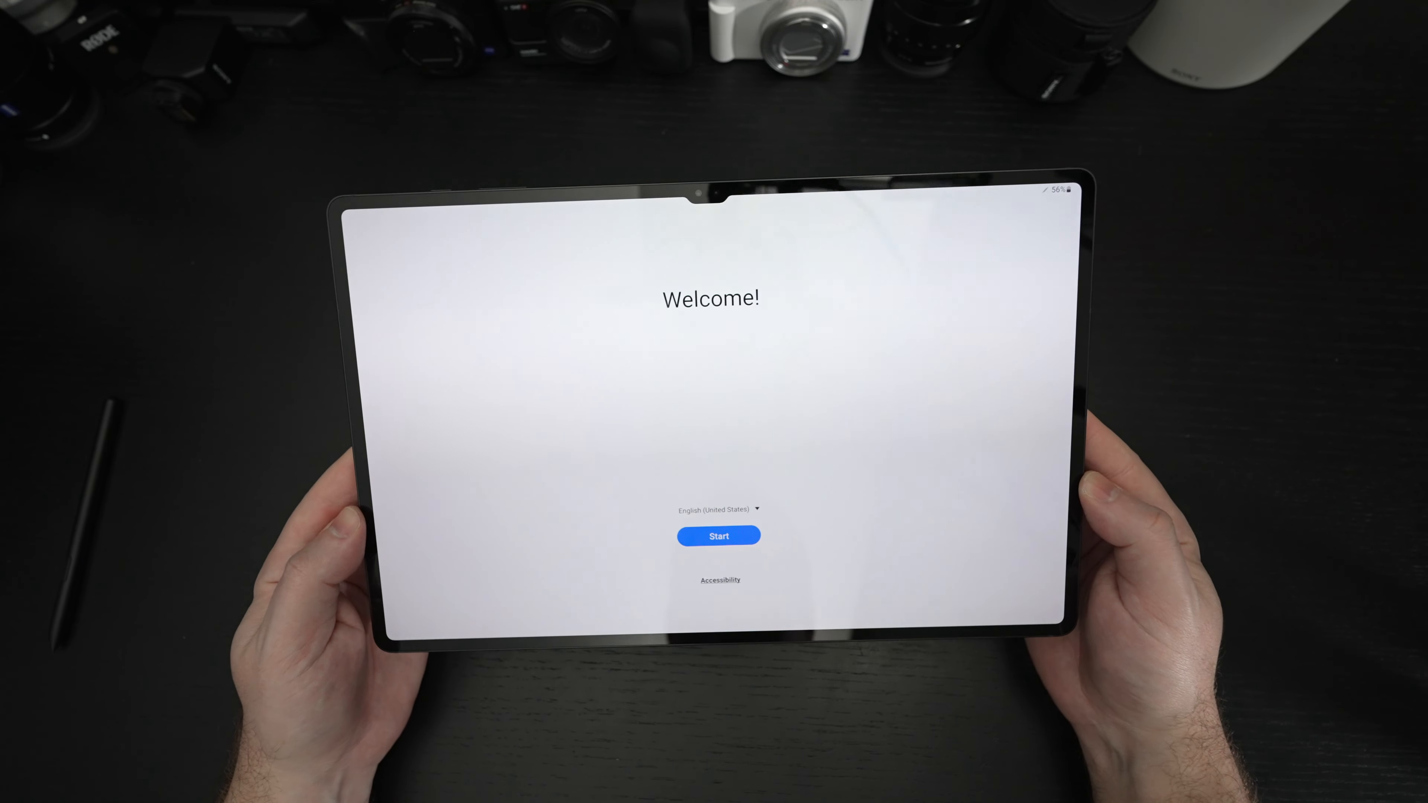
Start setup and accept the Terms, Privacy Policy and all review items, continuing to Samsung app permissions
{"action": "left_click", "coordinate": [719, 535]}
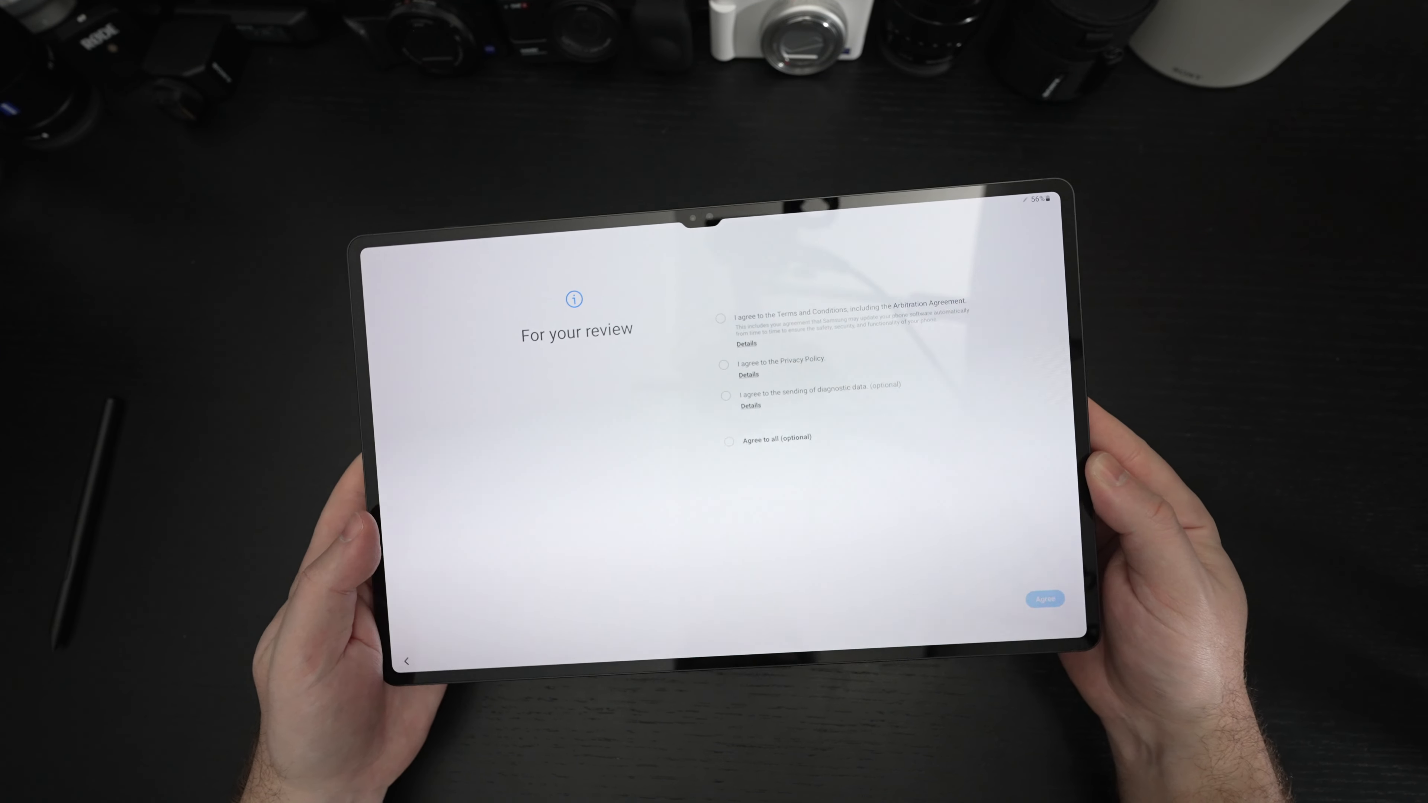
{"action": "left_click", "coordinate": [707, 318]}
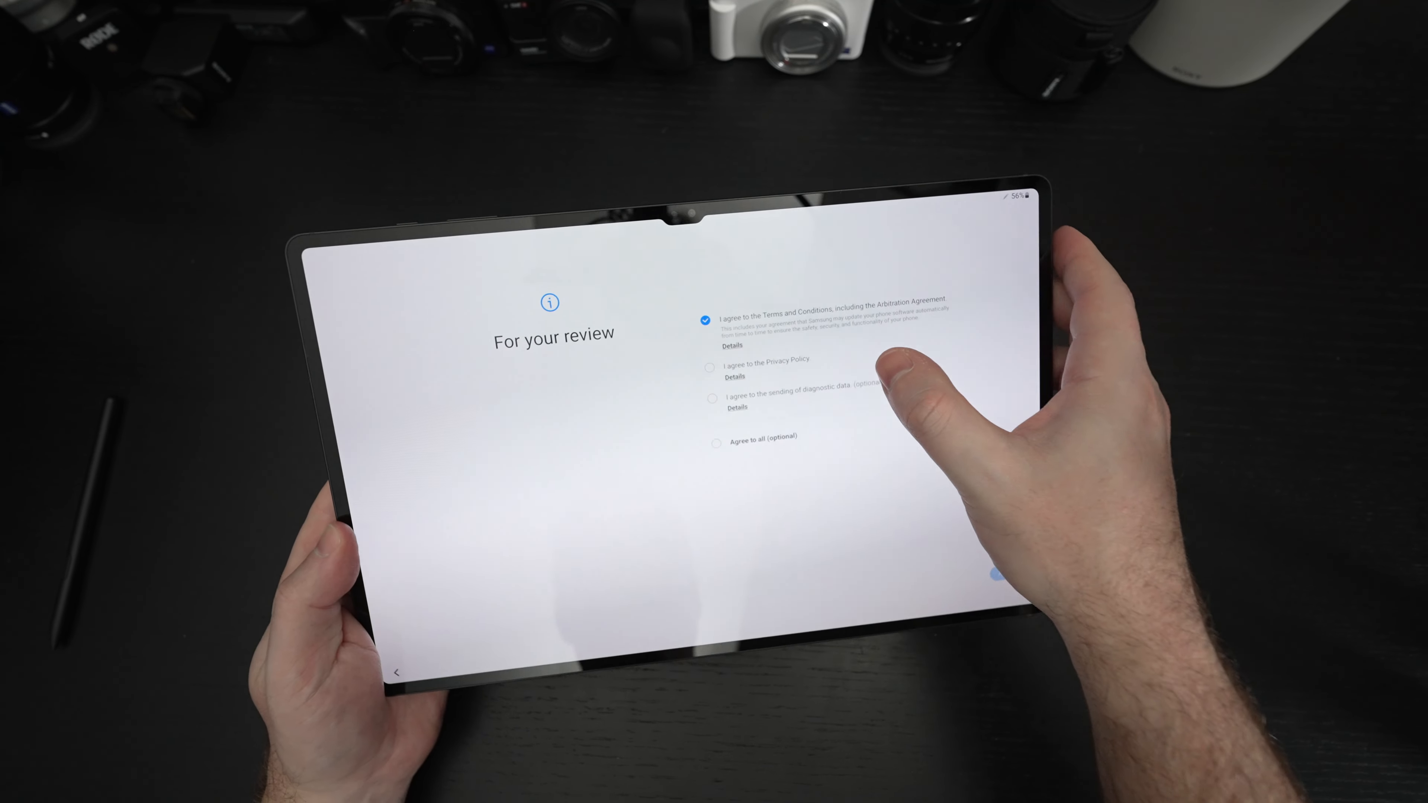
{"action": "left_click", "coordinate": [717, 442]}
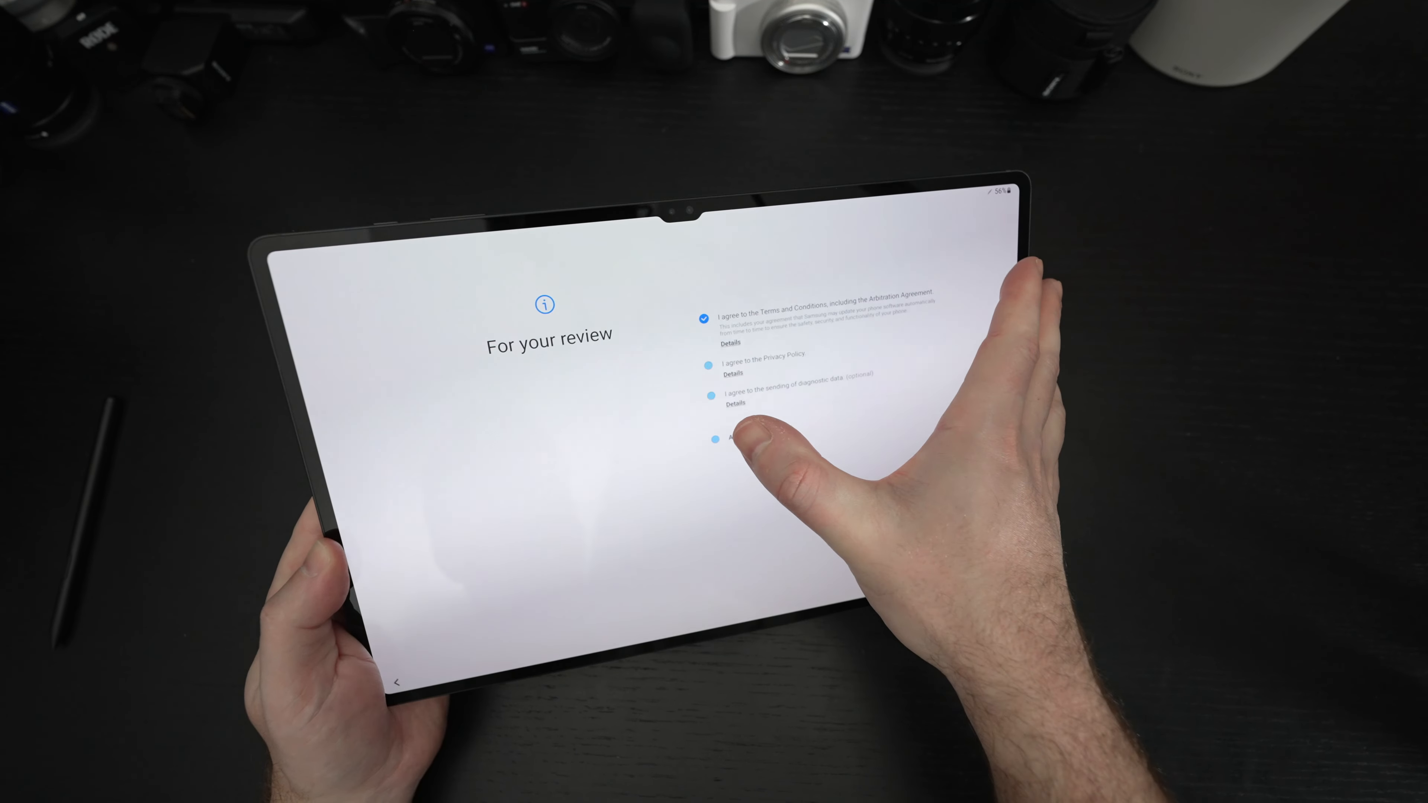
{"action": "left_click", "coordinate": [726, 440]}
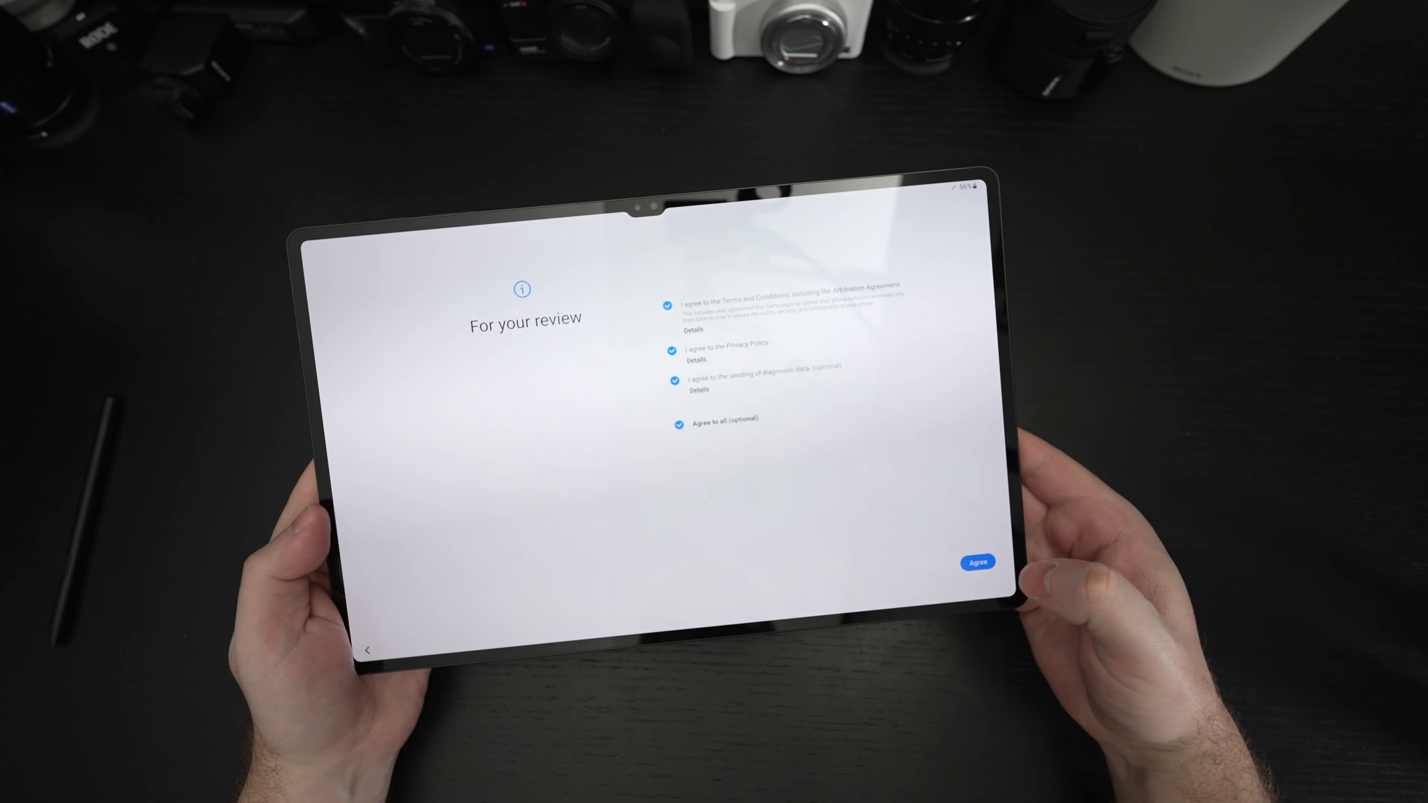
{"action": "left_click", "coordinate": [977, 562]}
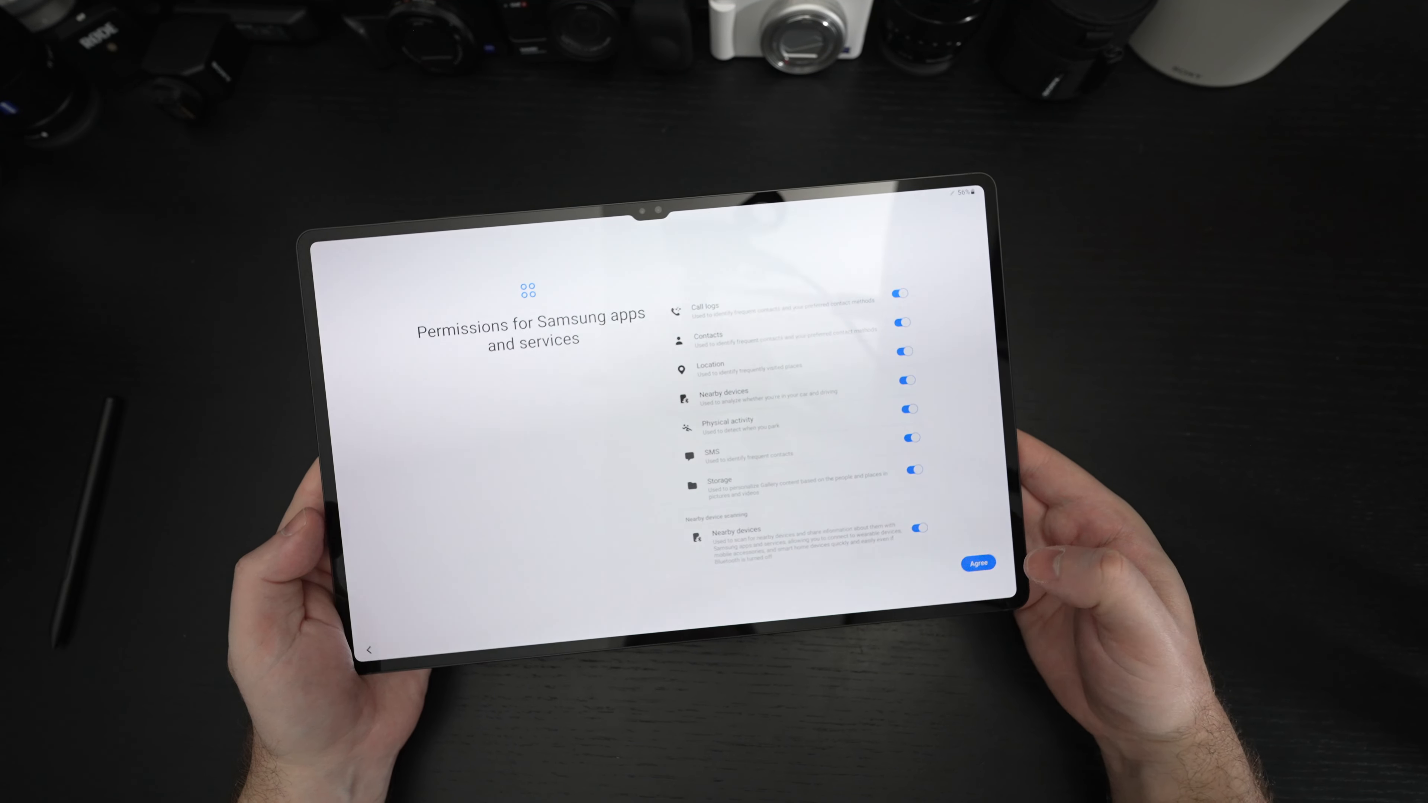
{"action": "left_click", "coordinate": [975, 563]}
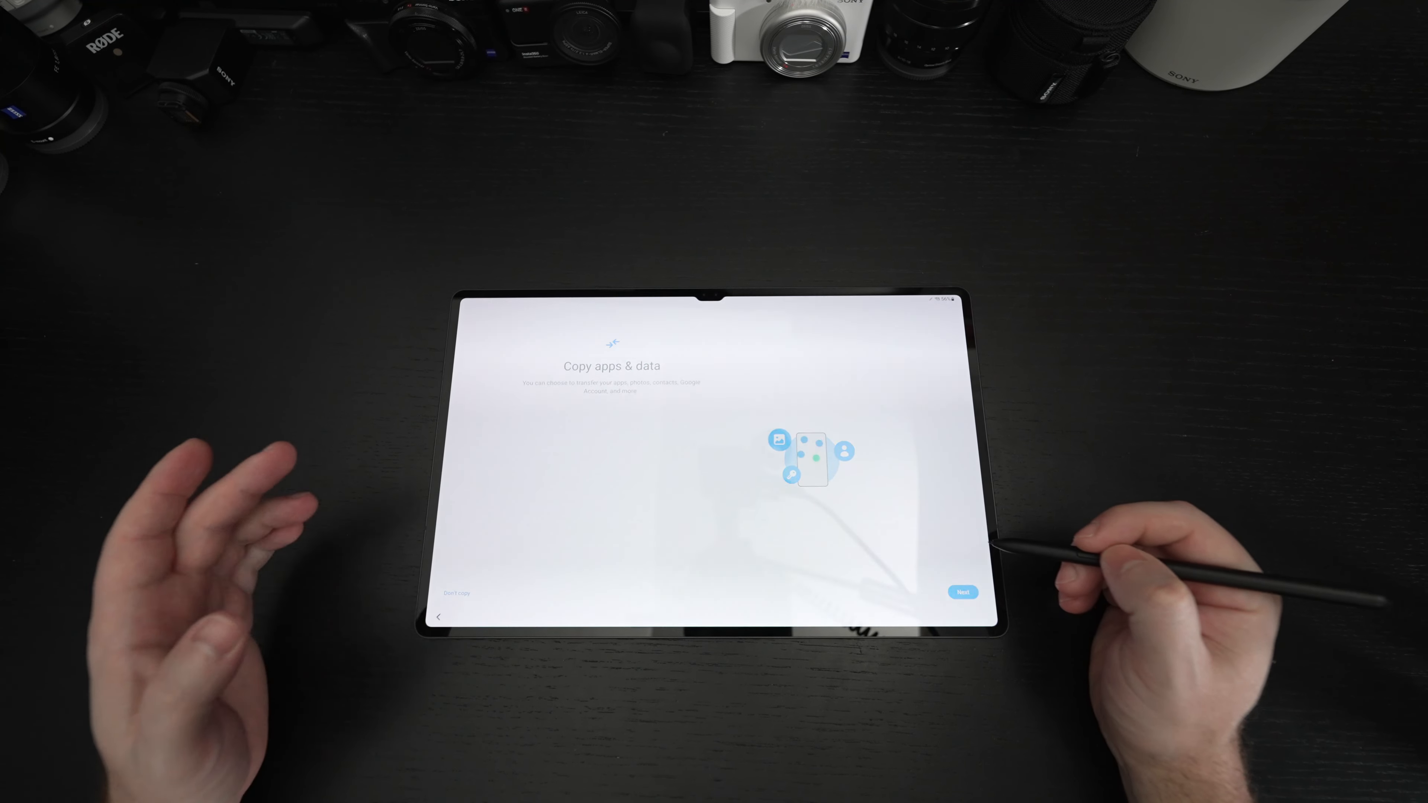
Decline copying apps and data from another device
{"action": "left_click", "coordinate": [962, 593]}
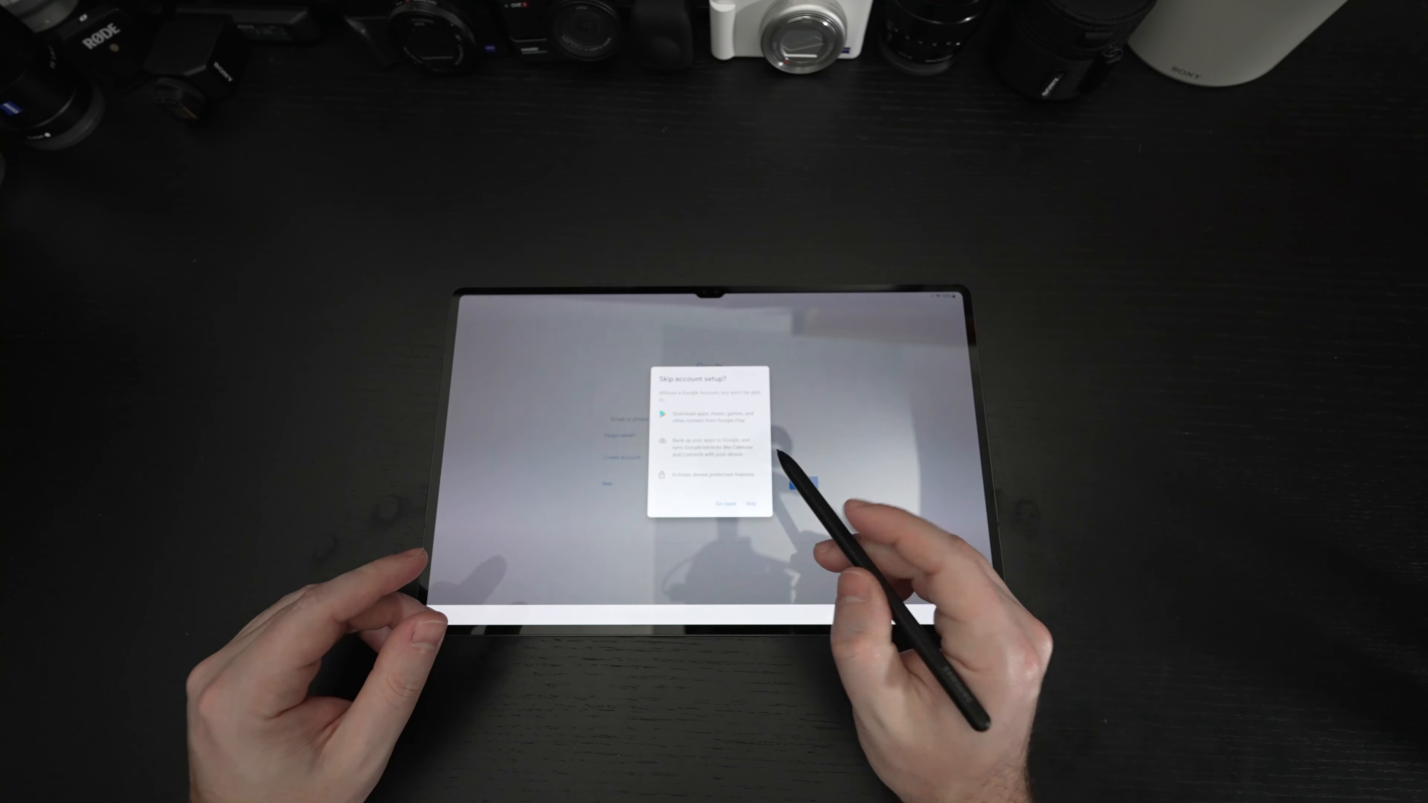
Skip Google account setup, accept Google Services, and skip tablet protection to reach You're all set up
{"action": "left_click", "coordinate": [749, 503]}
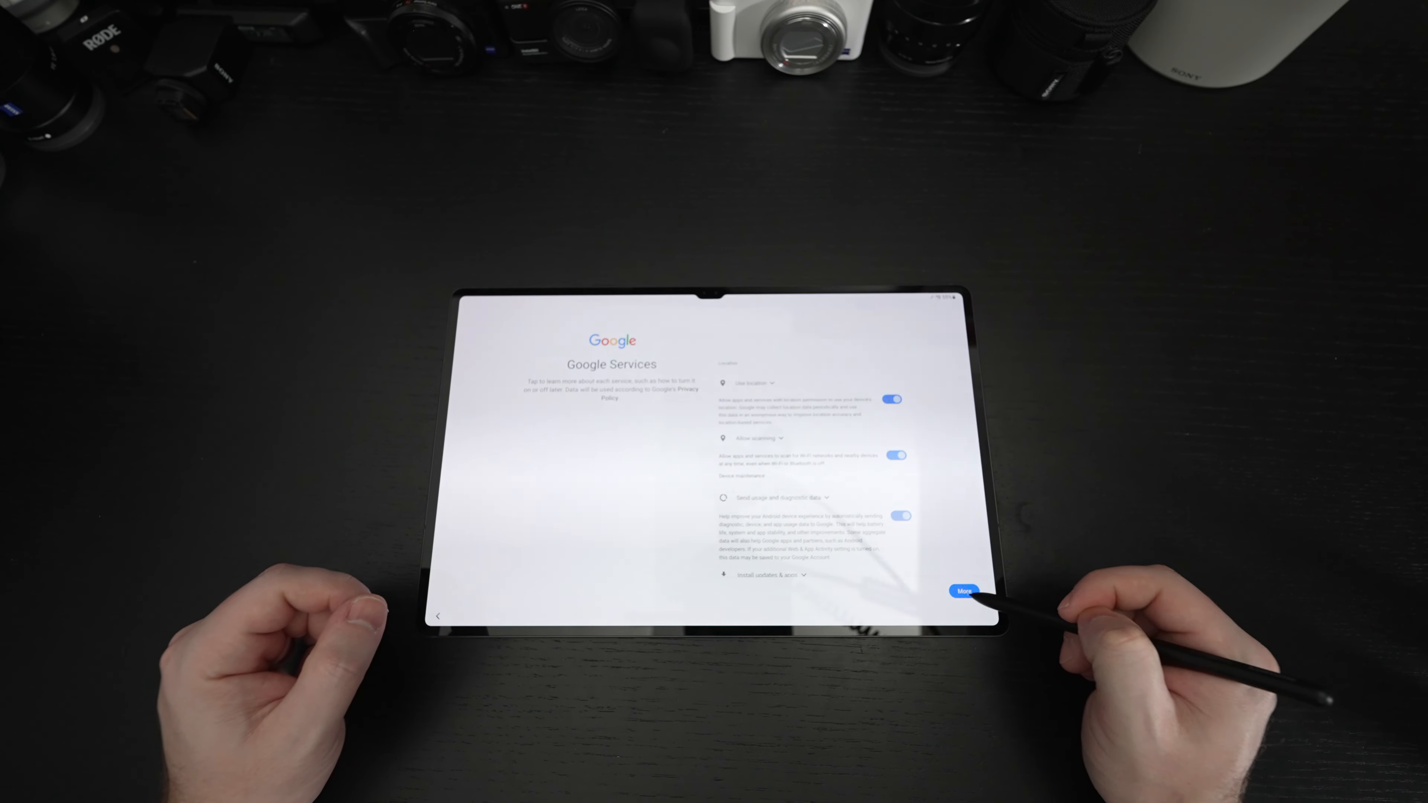
{"action": "left_click", "coordinate": [962, 592]}
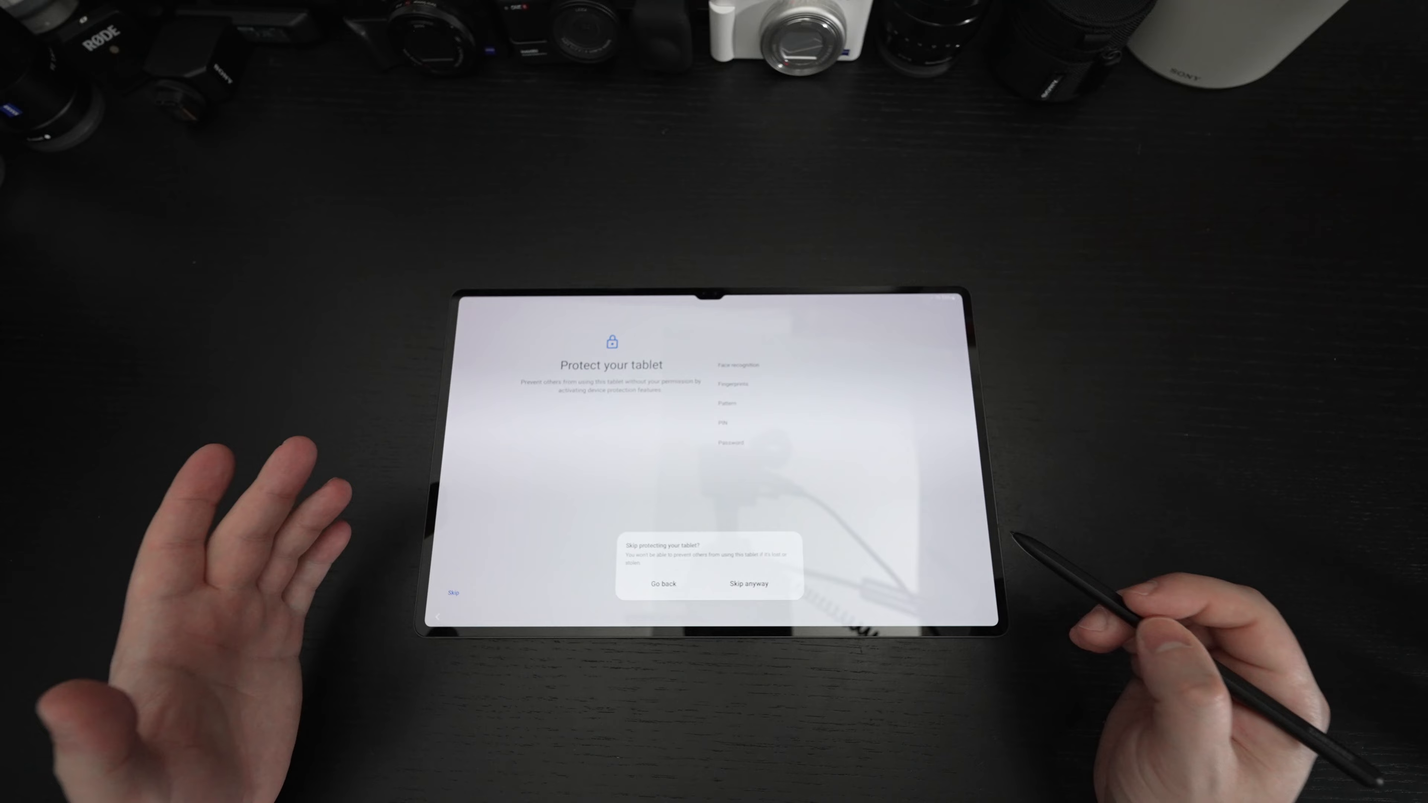
{"action": "left_click", "coordinate": [751, 583]}
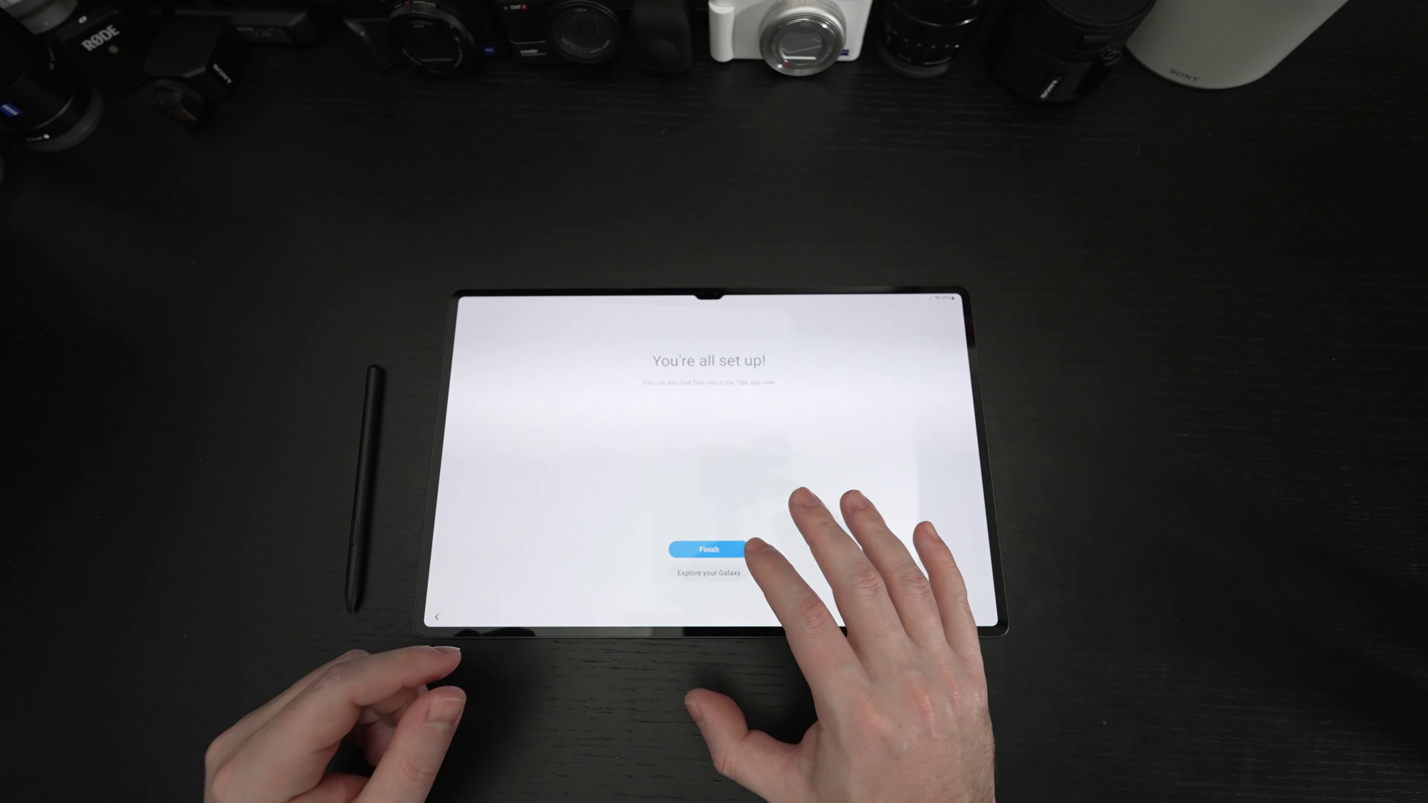
{"action": "left_click", "coordinate": [708, 549]}
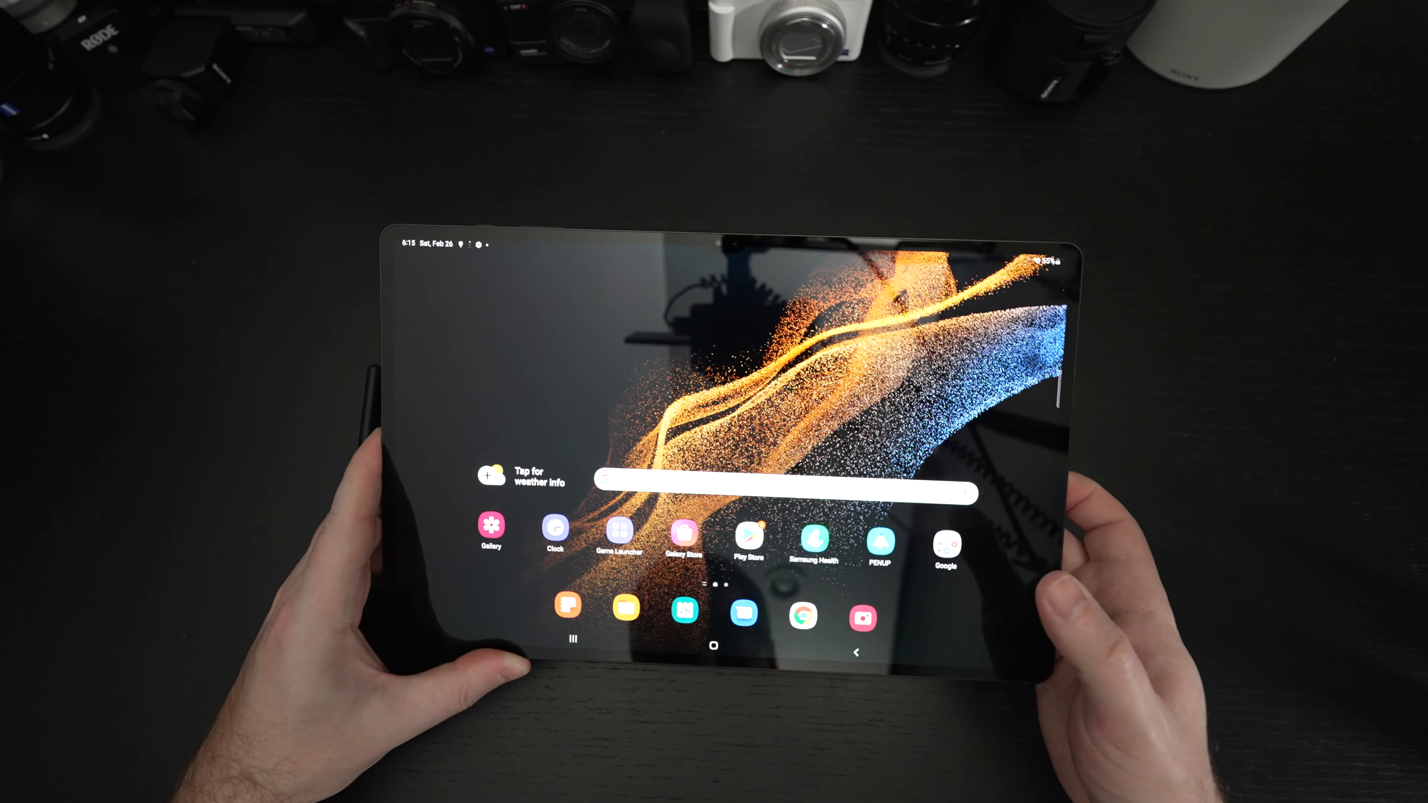
Launch Chrome from the One UI home screen
{"action": "left_click", "coordinate": [802, 616]}
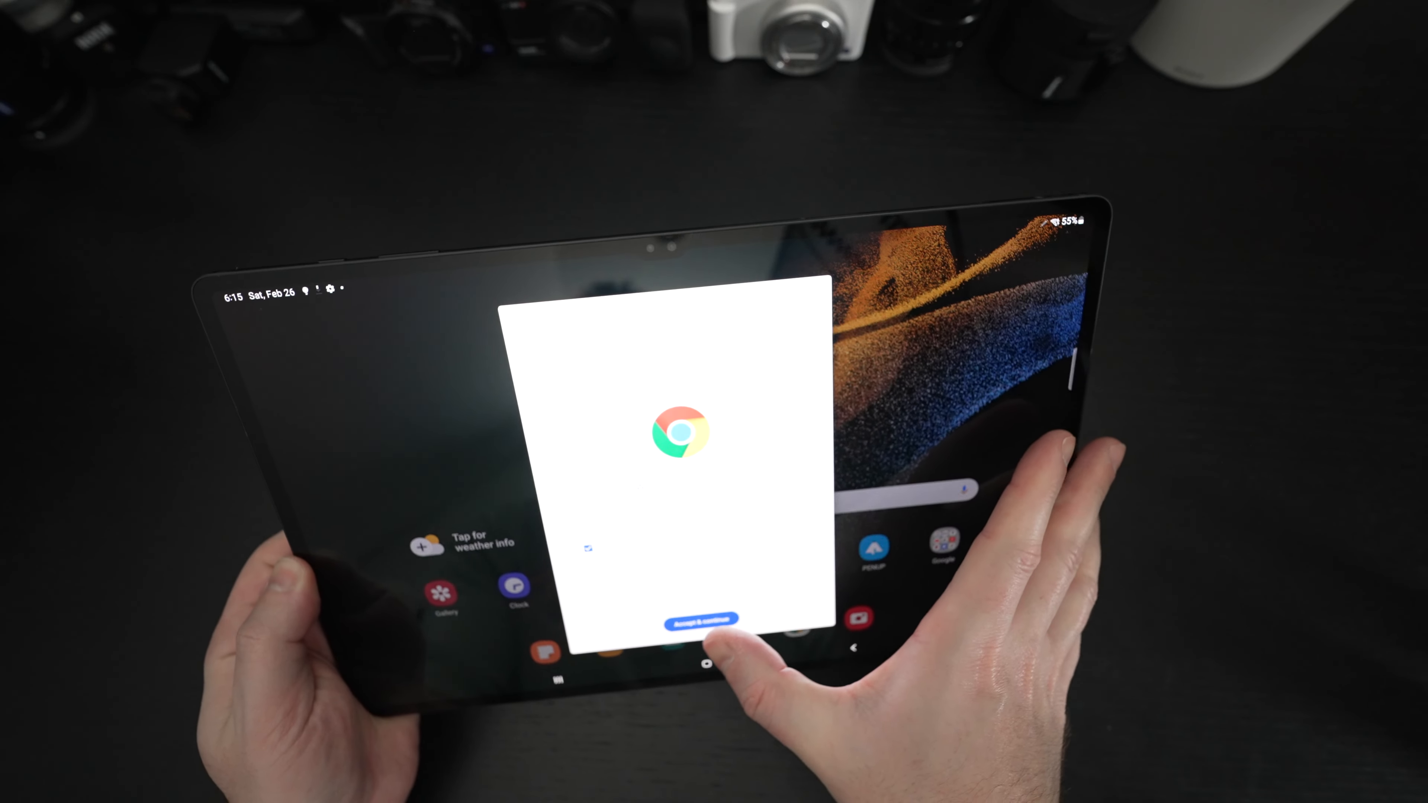
Accept Chrome's welcome terms and continue into the browser
{"action": "left_click", "coordinate": [699, 619]}
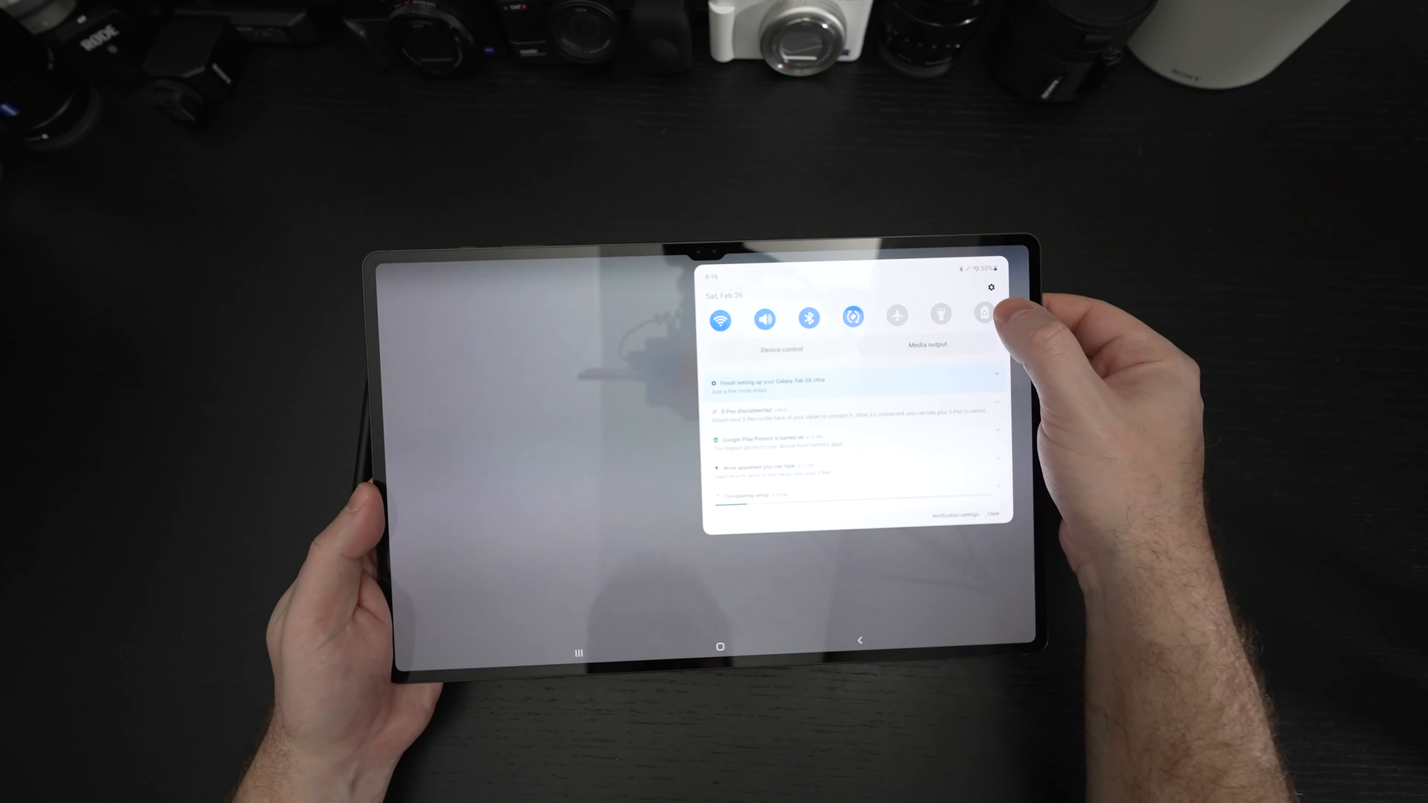
Set the screen timeout to 10 minutes in Display settings and return to Chrome
{"action": "left_click", "coordinate": [991, 288]}
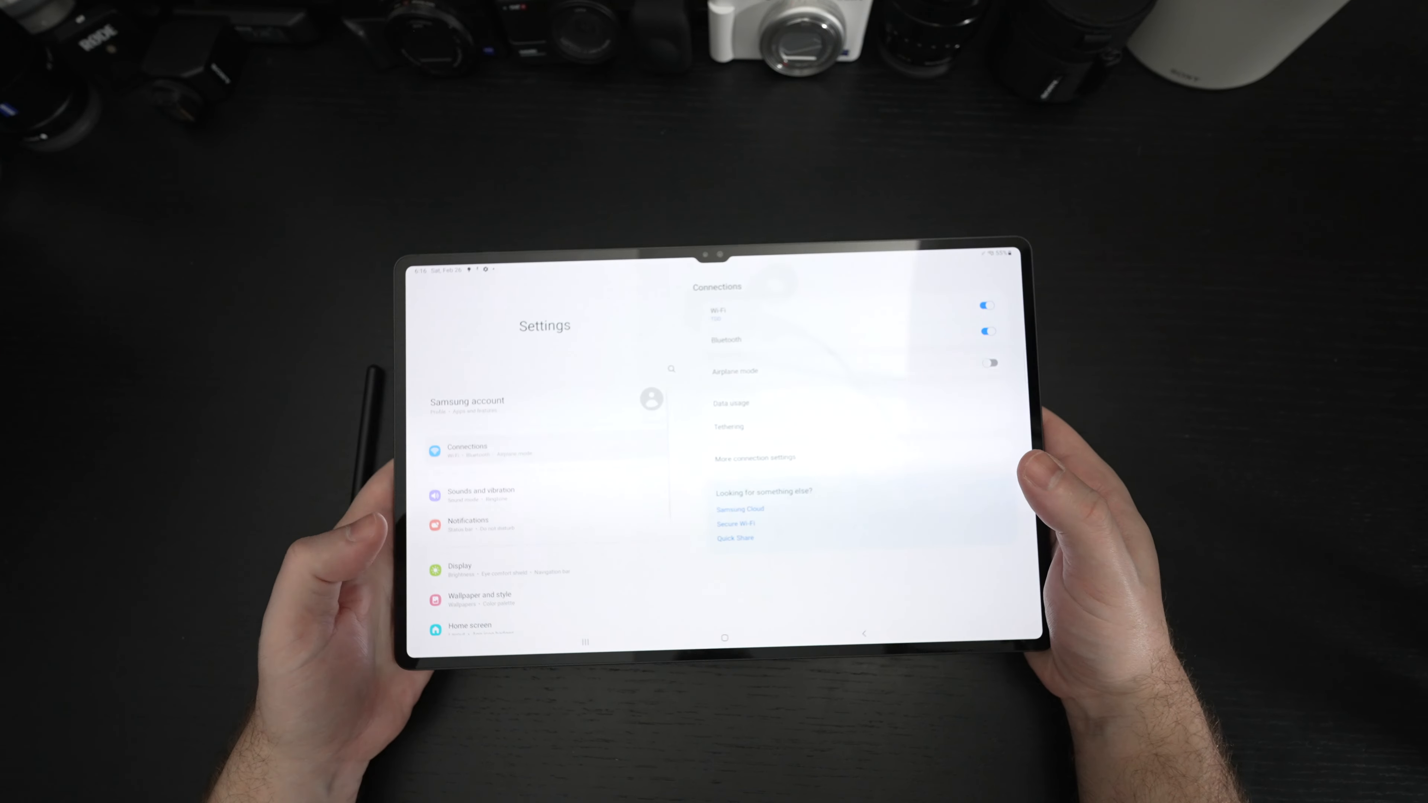
{"action": "left_click", "coordinate": [462, 566]}
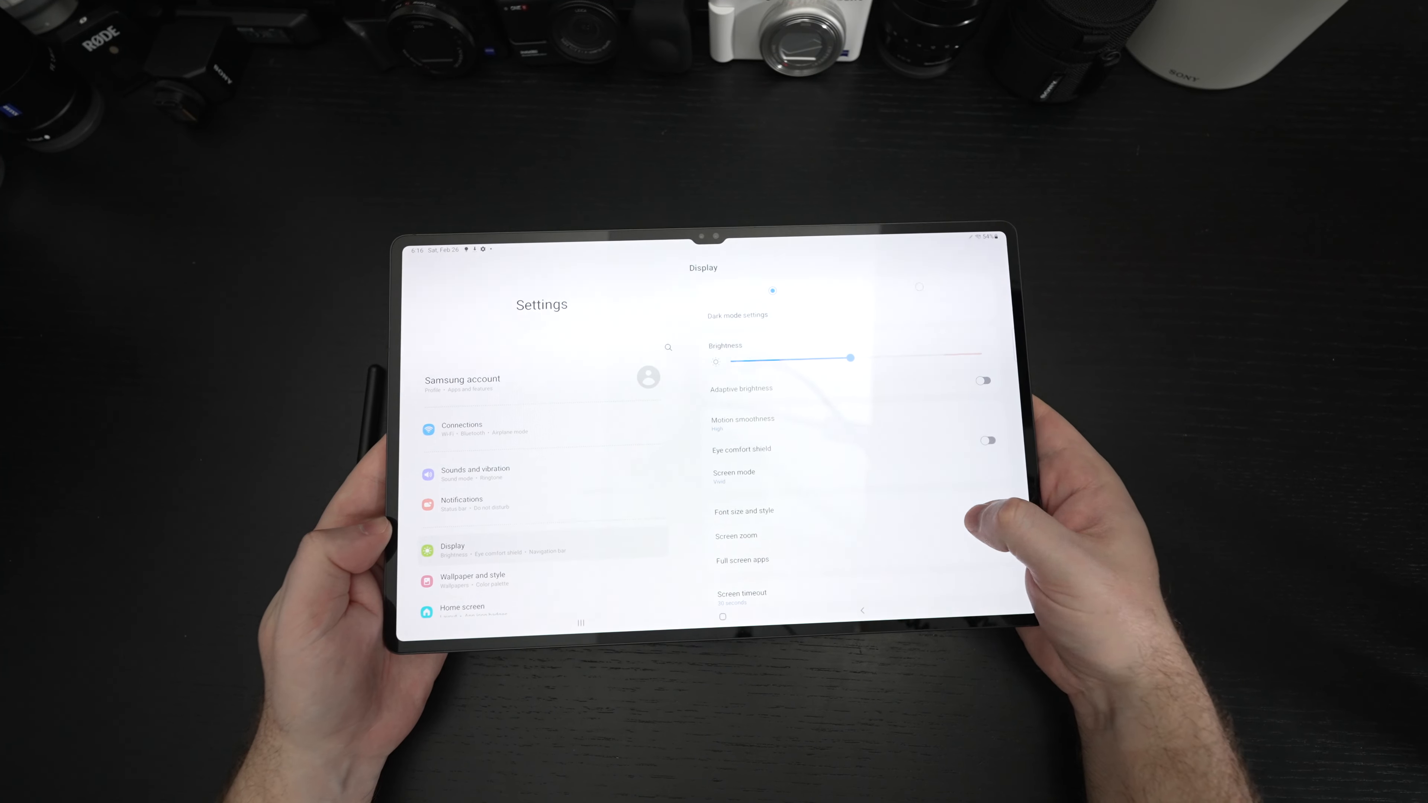
{"action": "left_click", "coordinate": [742, 596]}
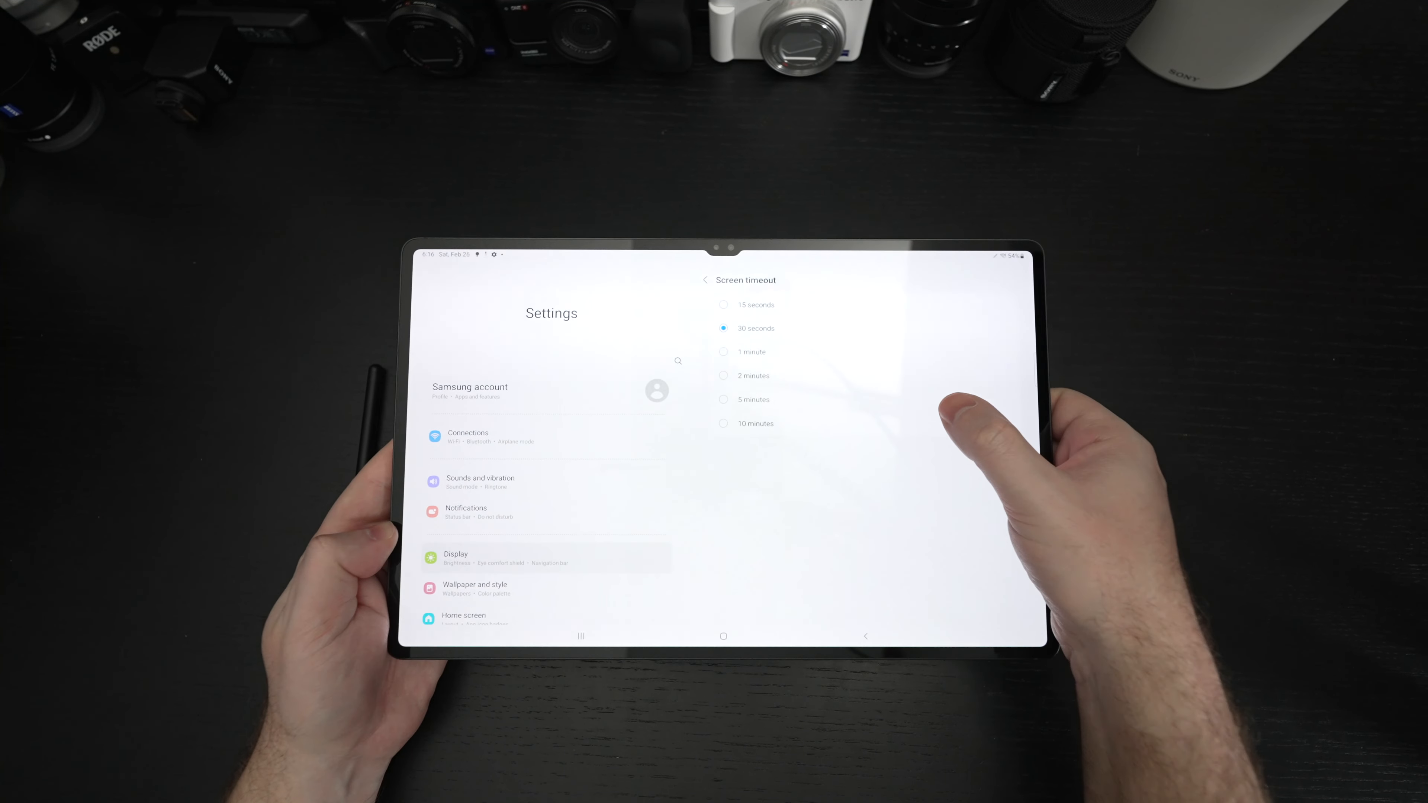
{"action": "left_click", "coordinate": [742, 423]}
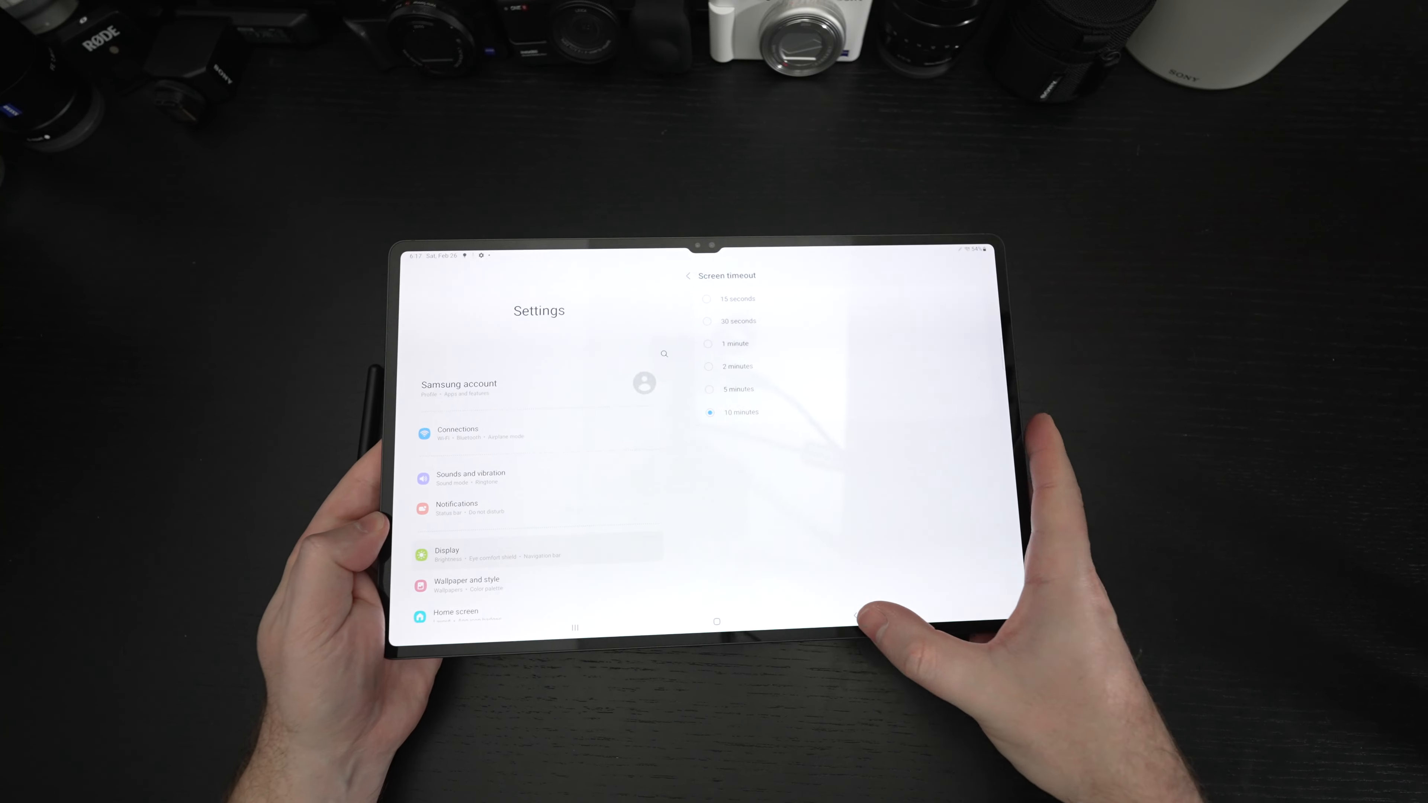
{"action": "left_click", "coordinate": [689, 276]}
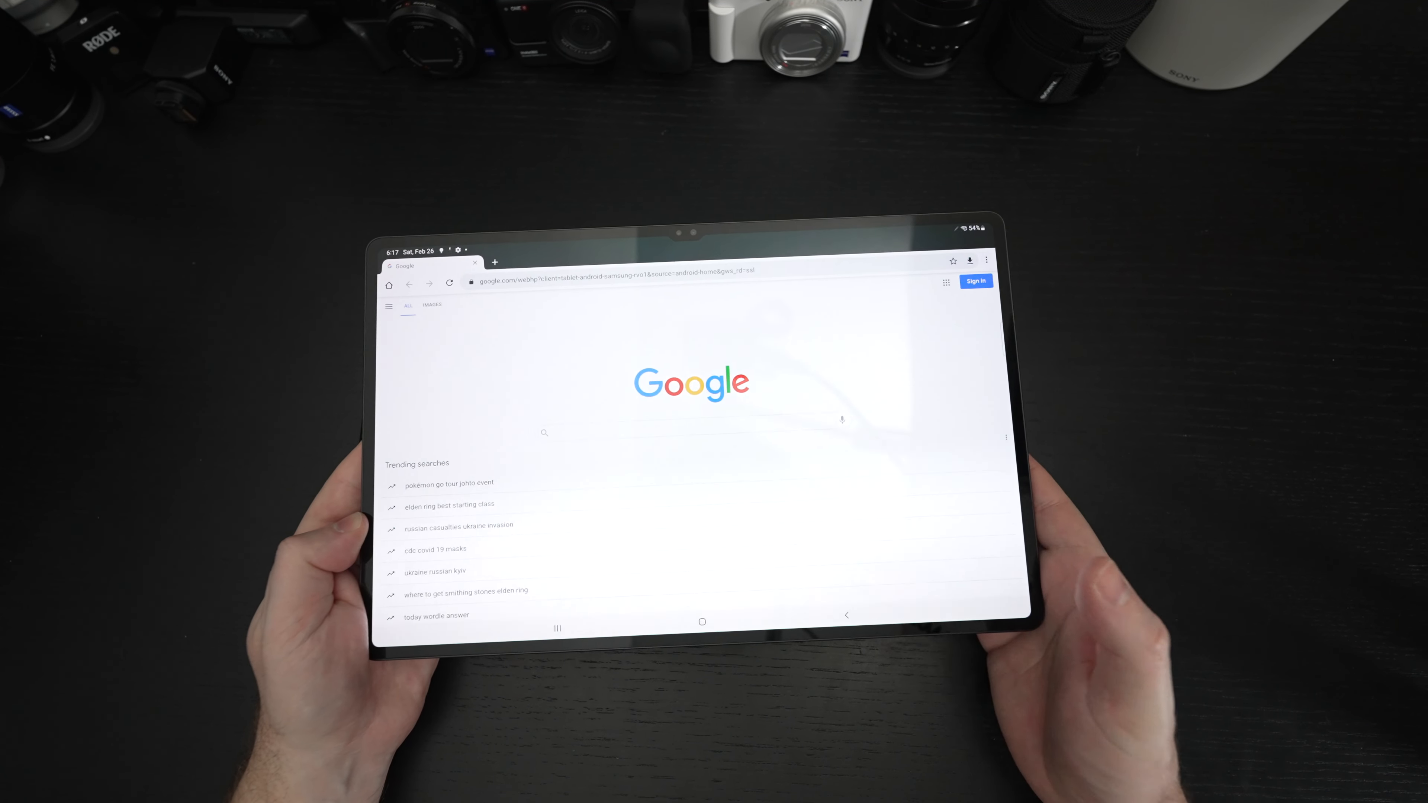
Load cnn.com in Chrome by entering its address
{"action": "left_click", "coordinate": [601, 283]}
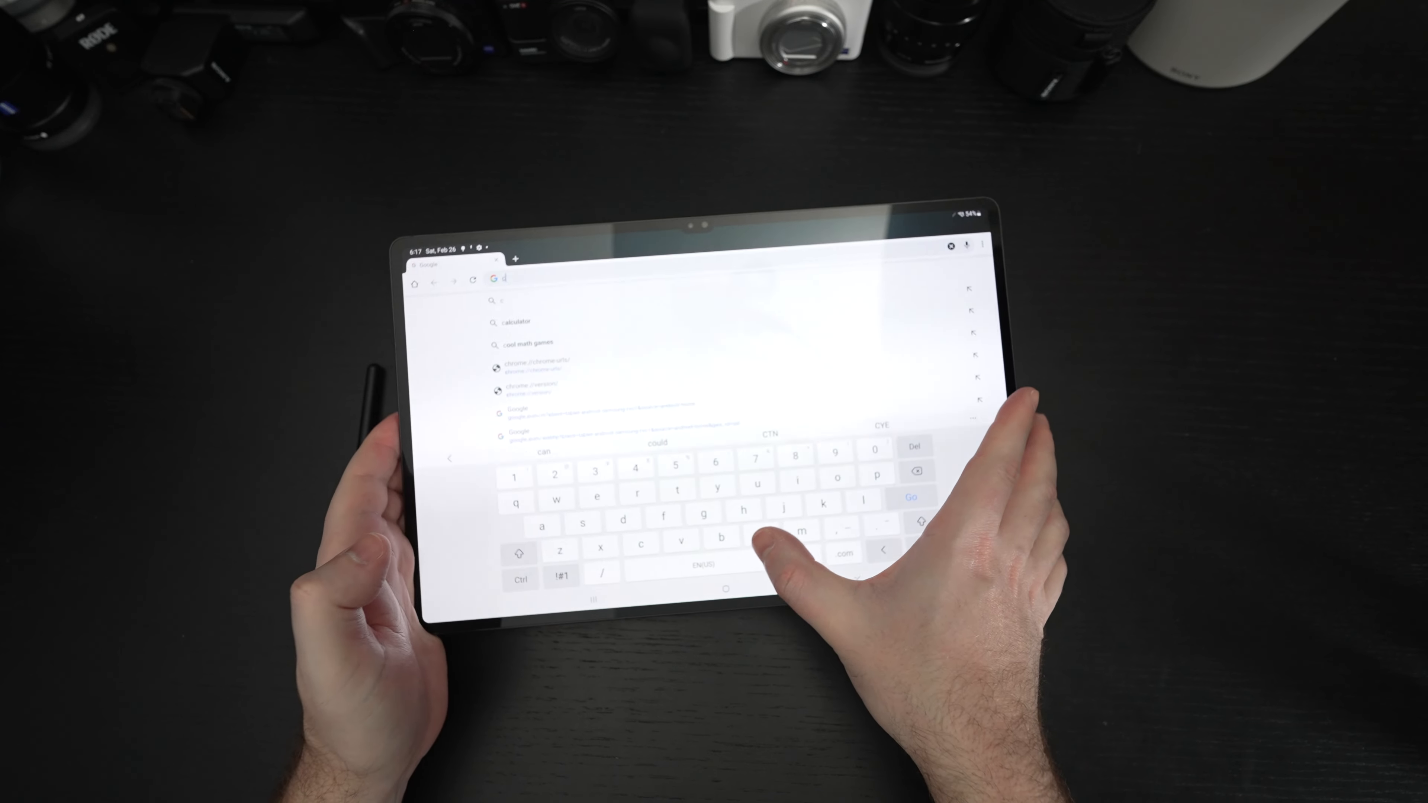
{"action": "type", "text": "cnn.com"}
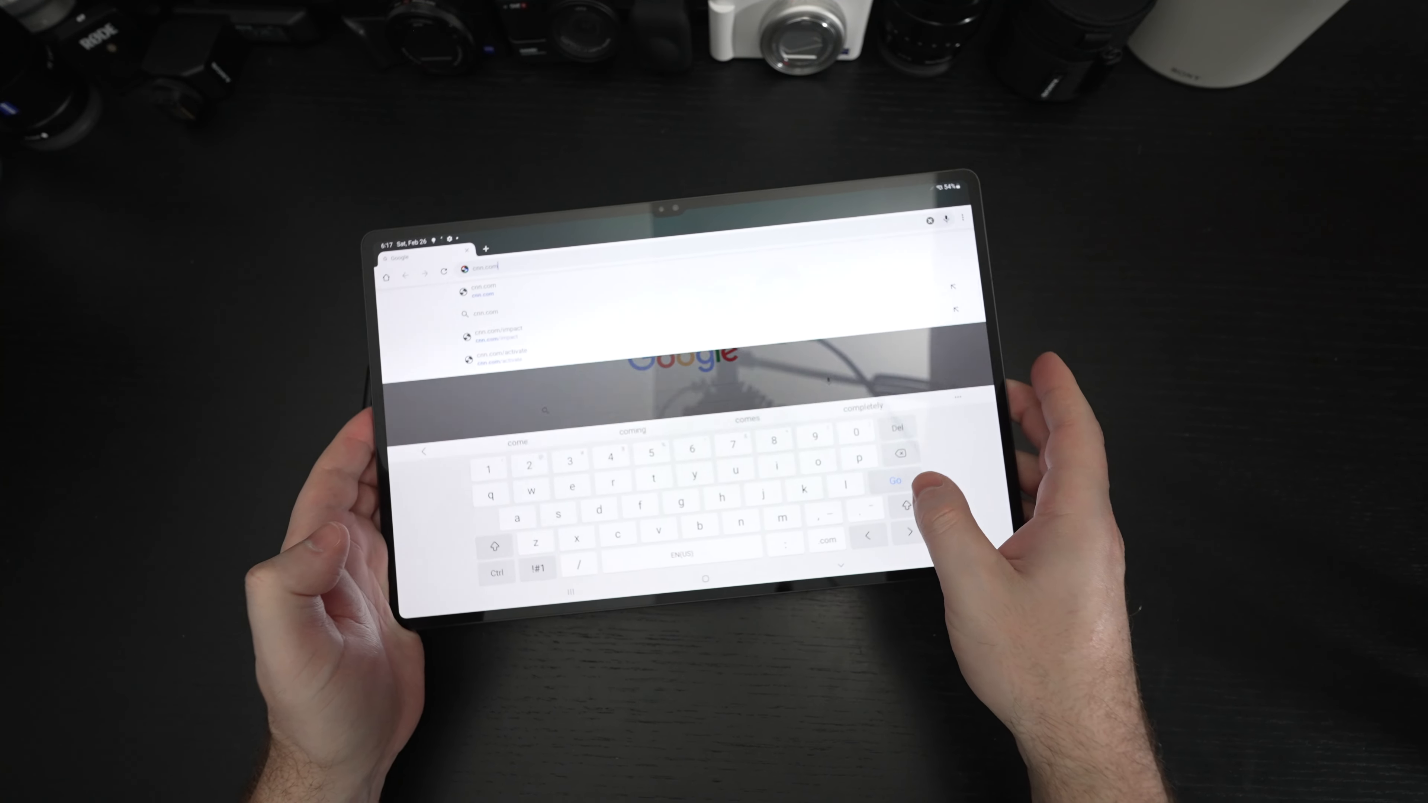
{"action": "left_click", "coordinate": [897, 481]}
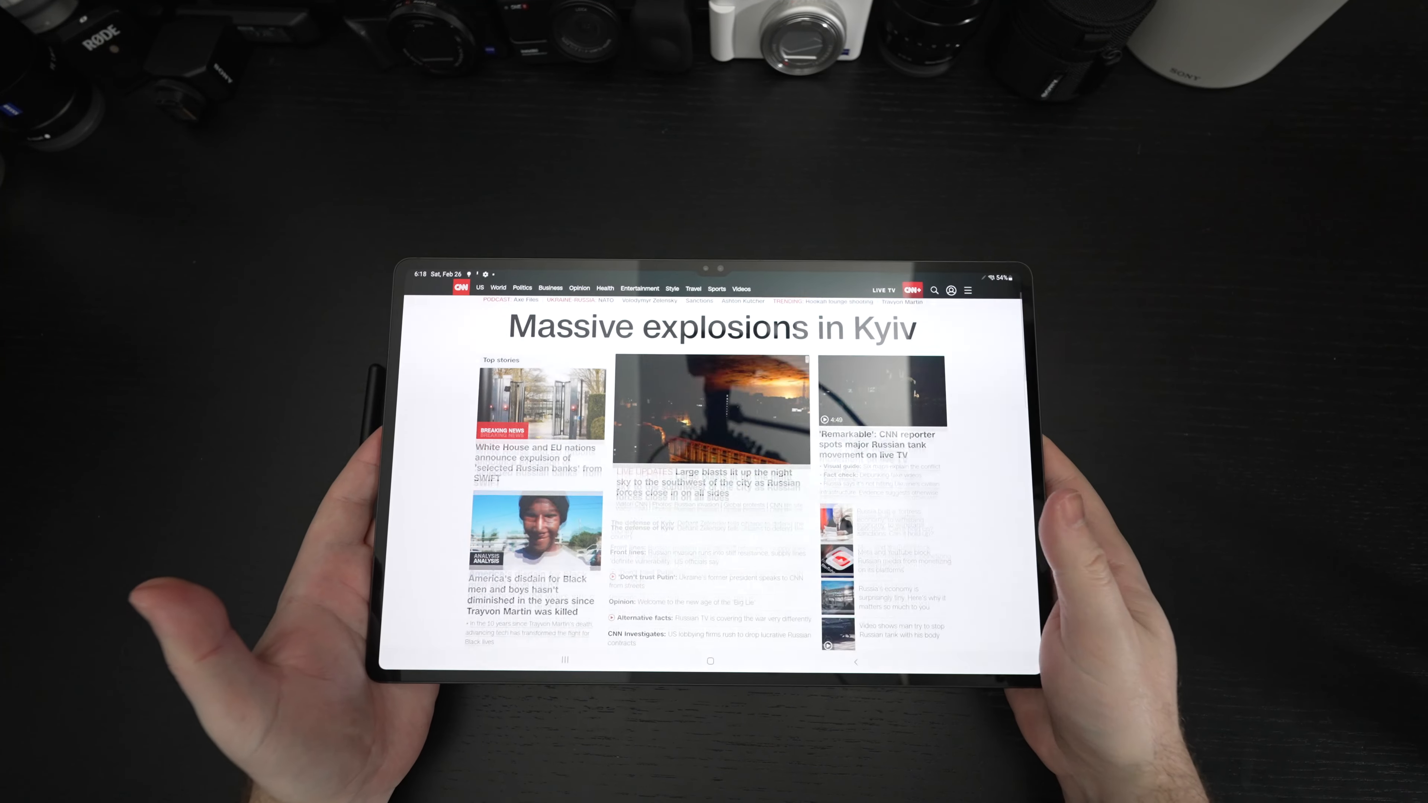
{"action": "scroll", "scroll_direction": "down", "scroll_amount": 3}
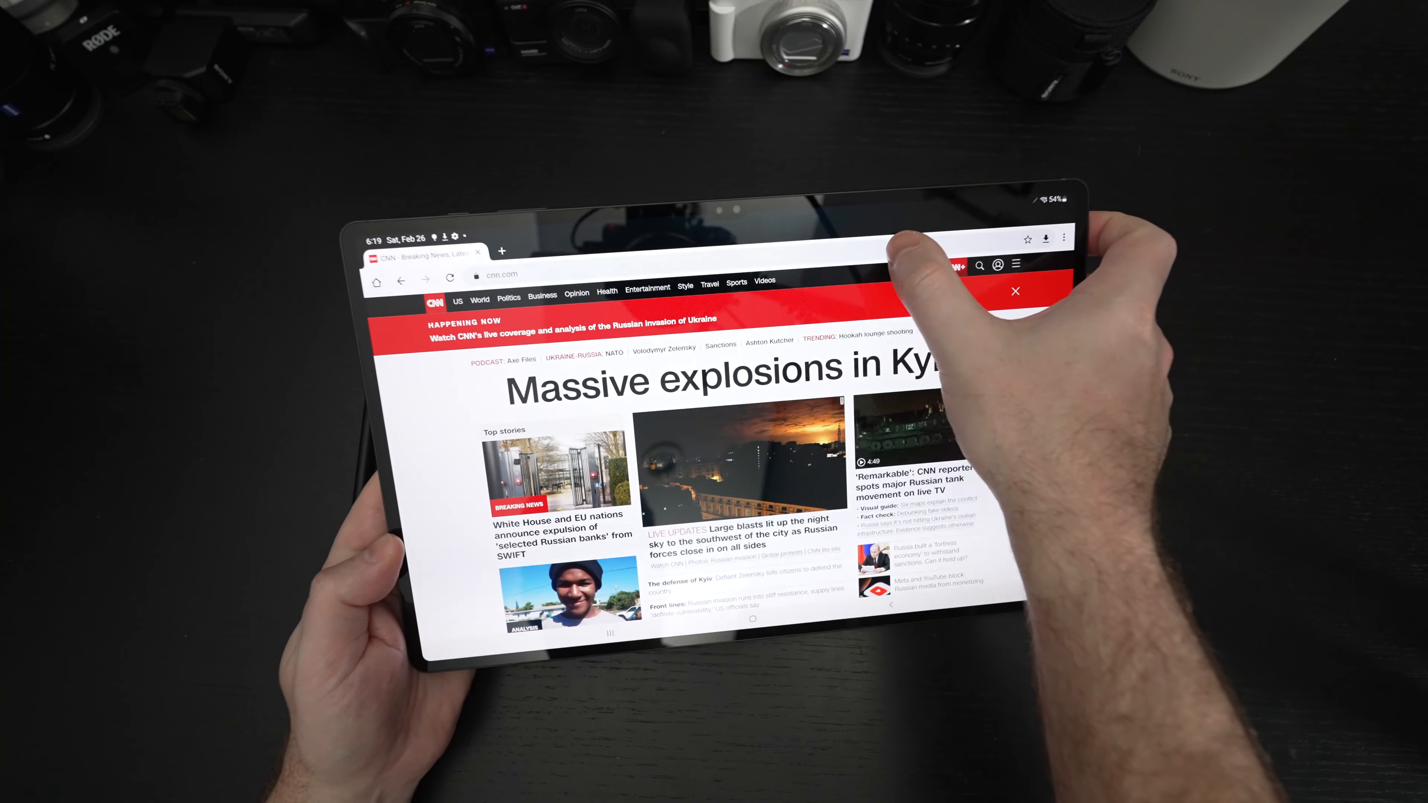
Search for espn and open the ESPN home page, scrolling through its desktop layout
{"action": "left_click", "coordinate": [501, 275]}
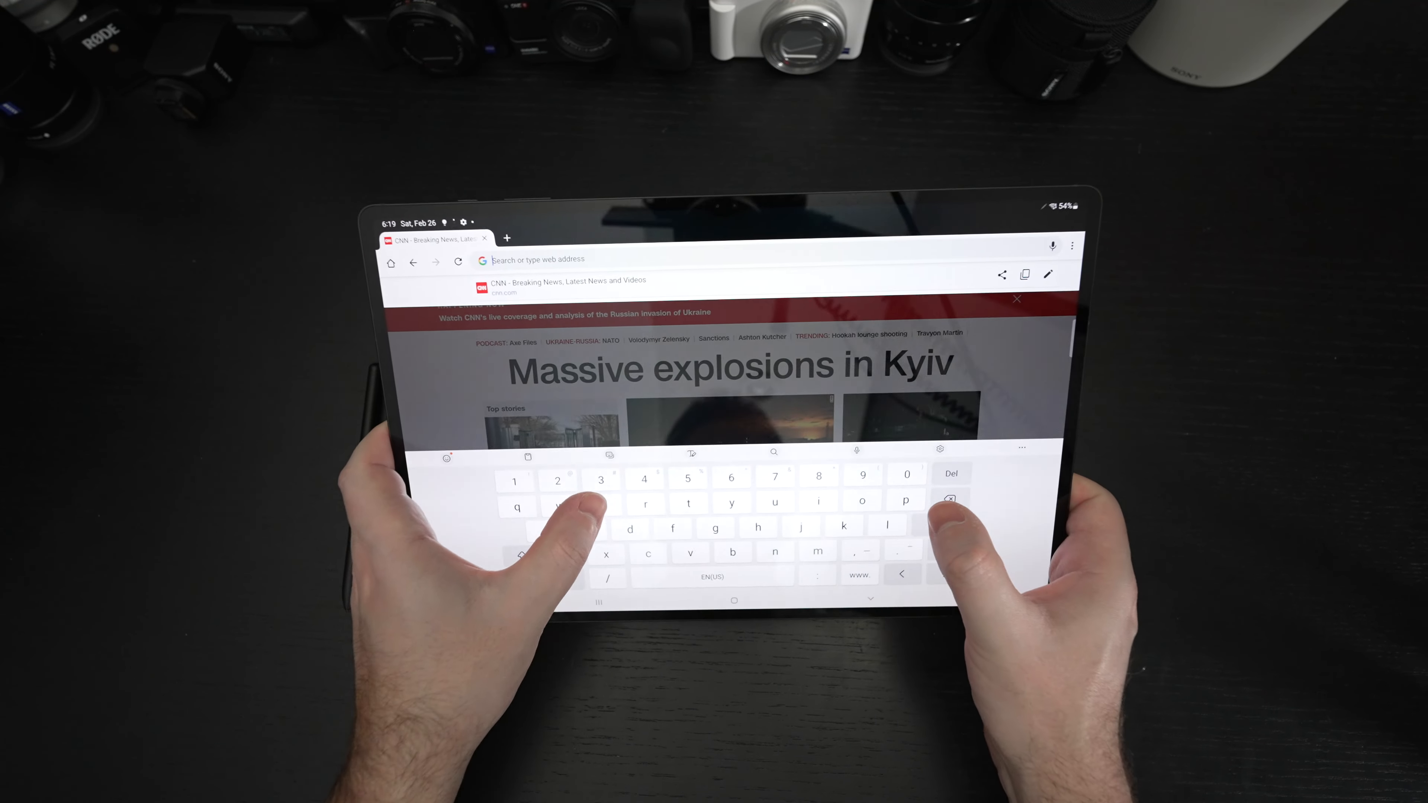
{"action": "type", "text": "espn&oq=esp&aqs=chrome.1.0i131i355i433i512j46i131i199i433i465i512j"}
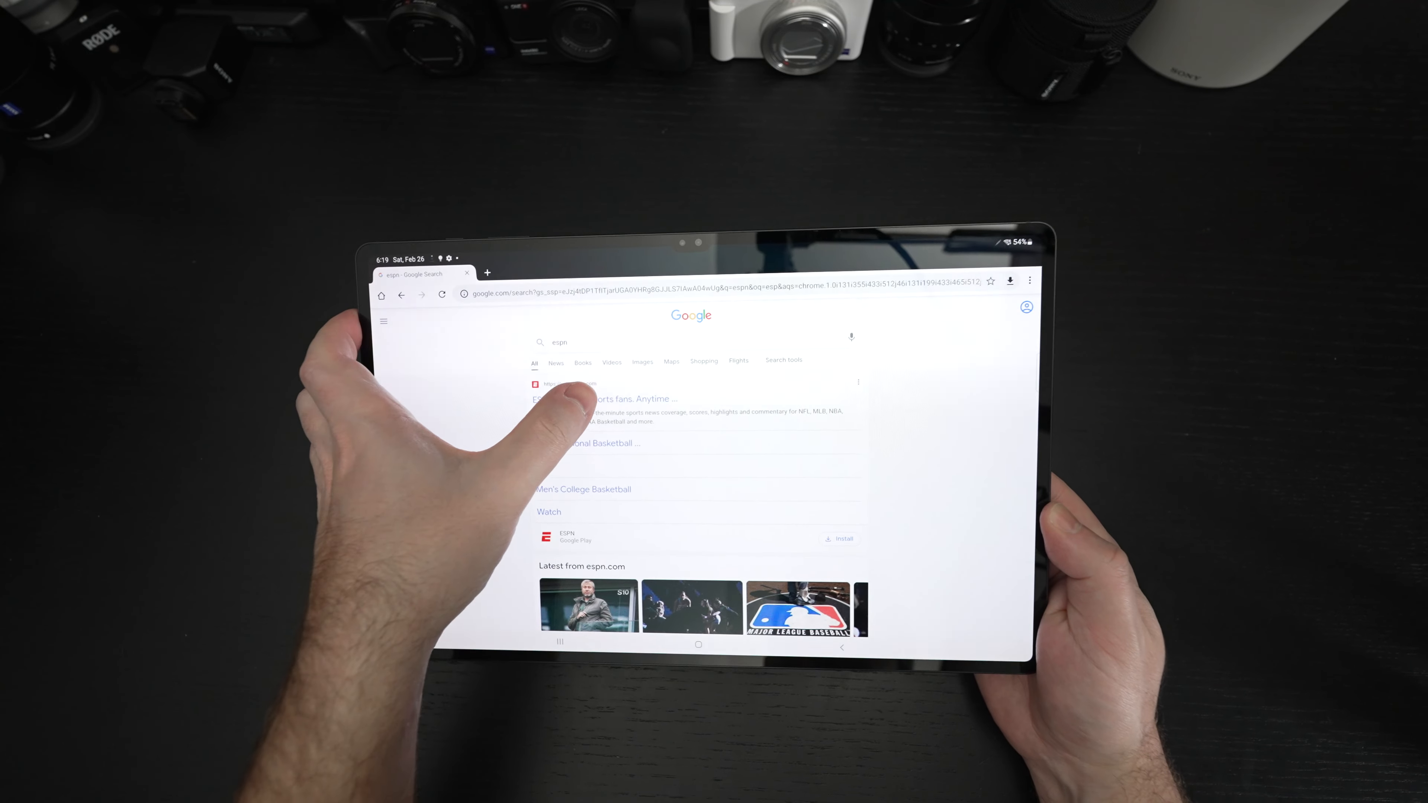
{"action": "left_click", "coordinate": [601, 399]}
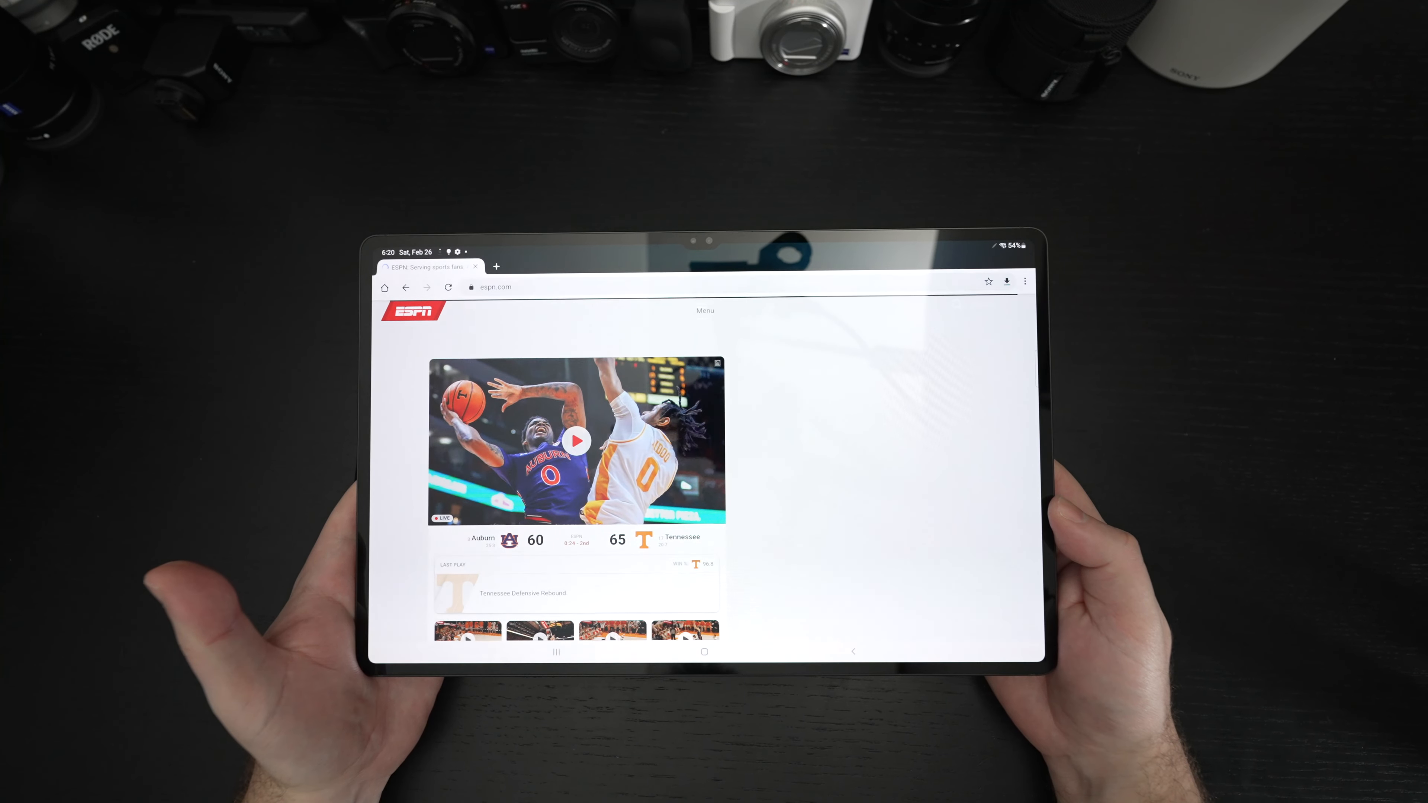
{"action": "left_click", "coordinate": [705, 309]}
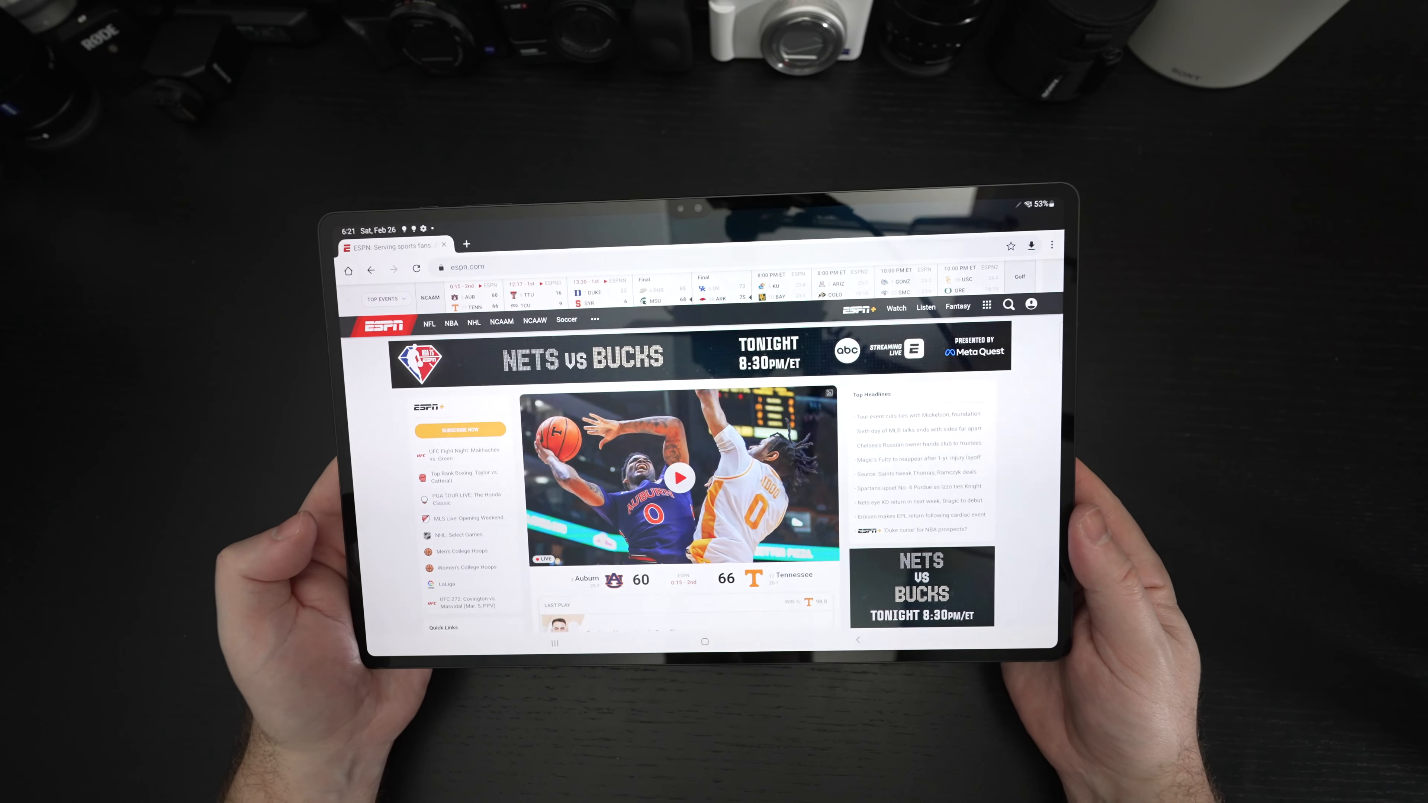
{"action": "scroll", "scroll_direction": "down", "scroll_amount": 3}
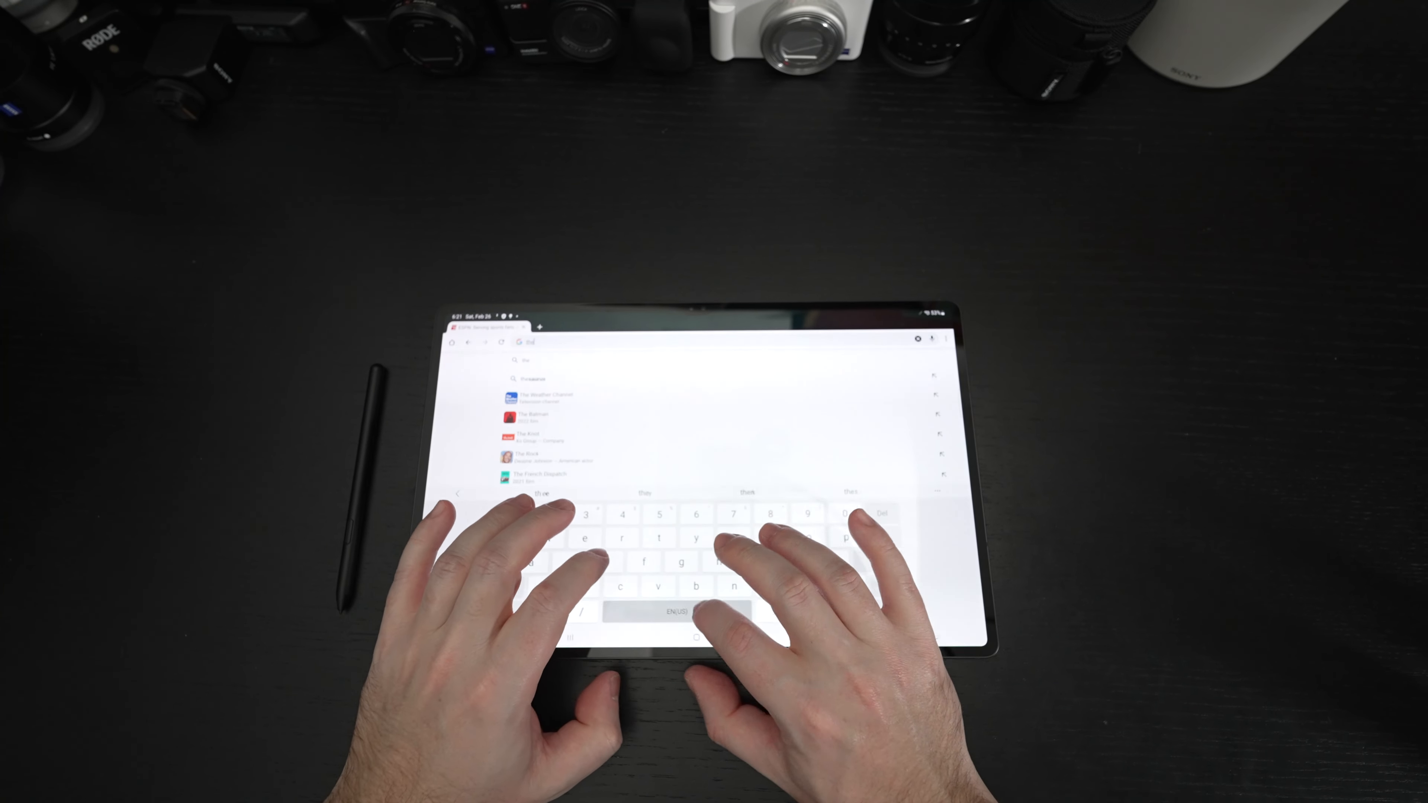
Search for 'the digital divide' to reach TheDigitalDigest's YouTube channel page
{"action": "type", "text": "the digital"}
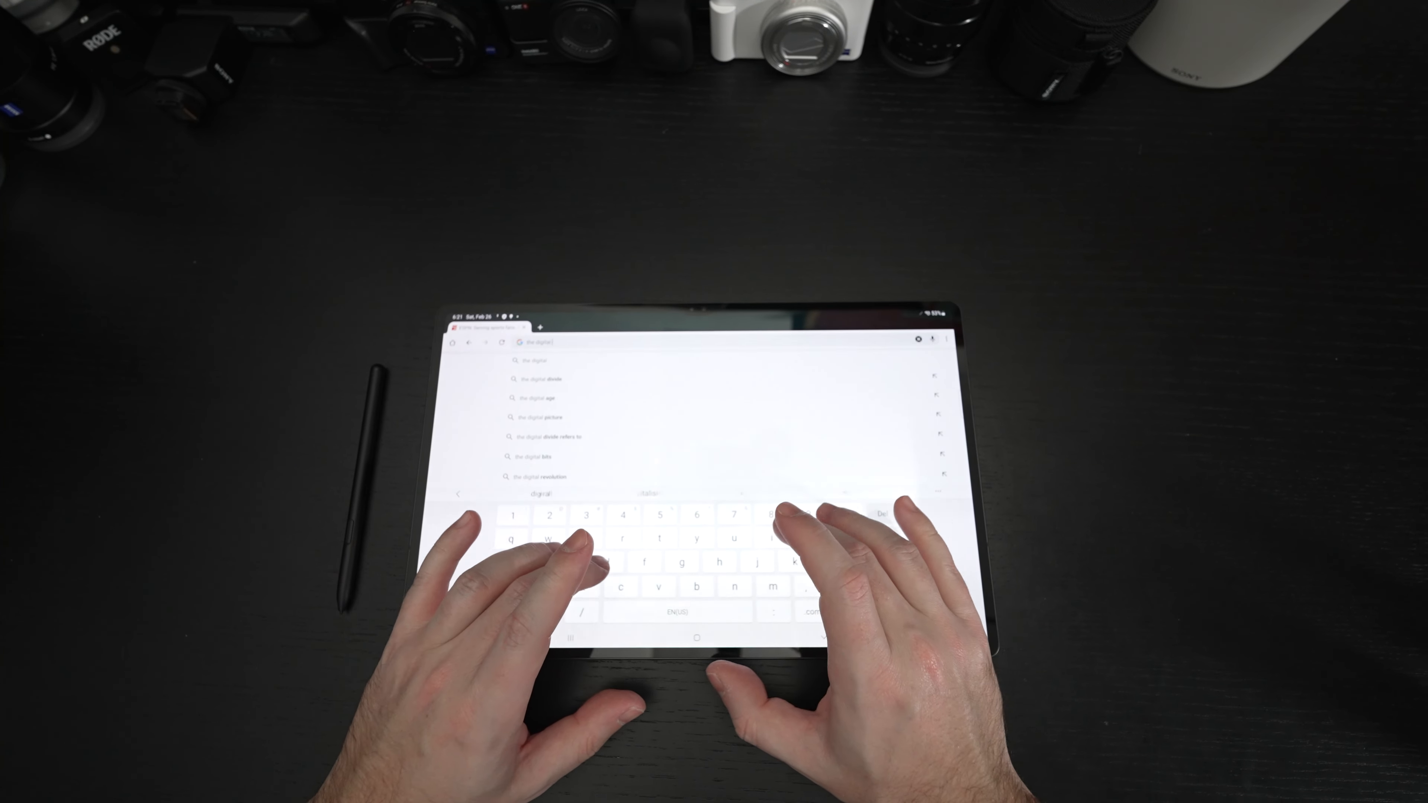
{"action": "type", "text": "divide"}
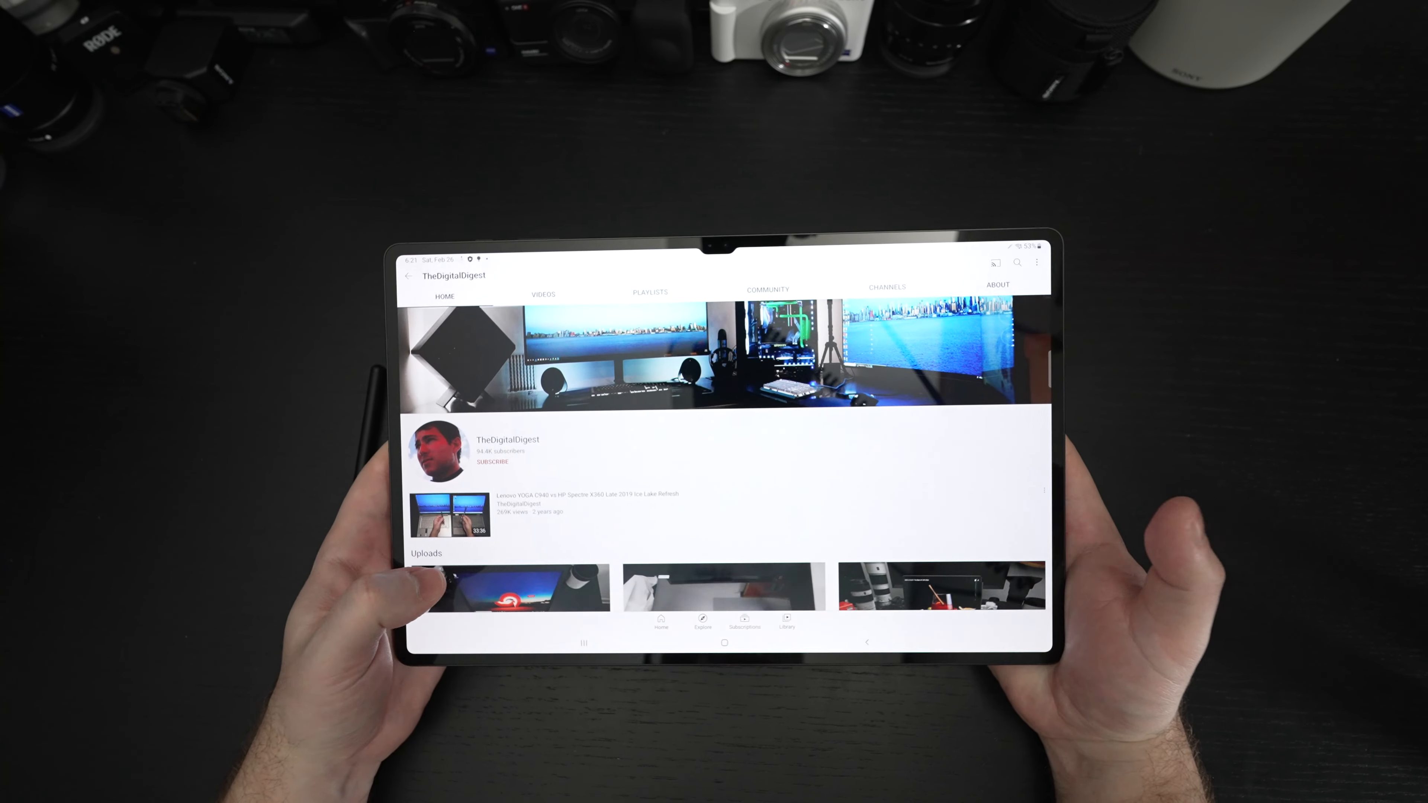
Play the Lenovo ThinkPad P17 Gen 2 Unboxing video from the channel's uploads in full screen
{"action": "scroll", "scroll_direction": "down", "scroll_amount": 3}
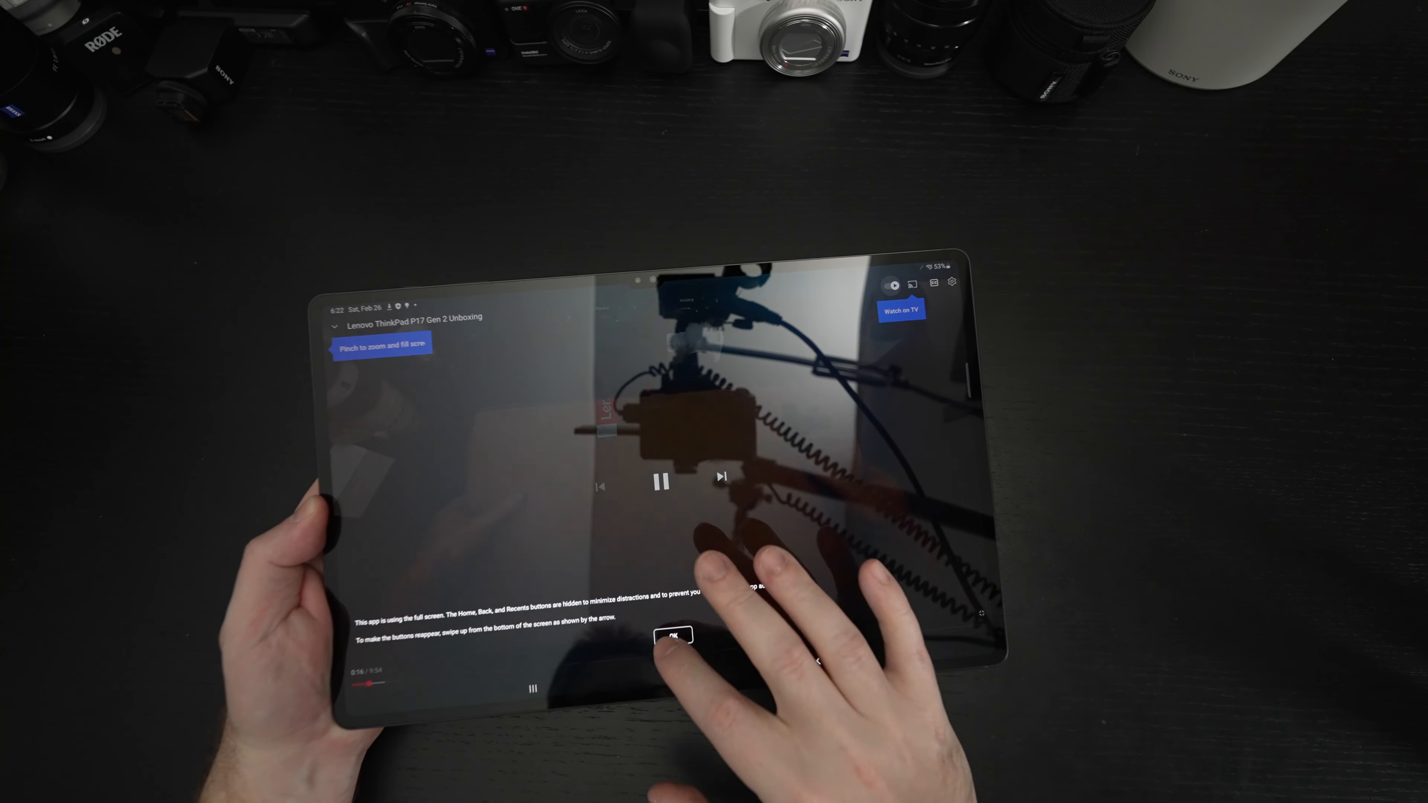
Dismiss the full-screen notice and scrub the unboxing video ahead to about 8:04
{"action": "left_click", "coordinate": [671, 634]}
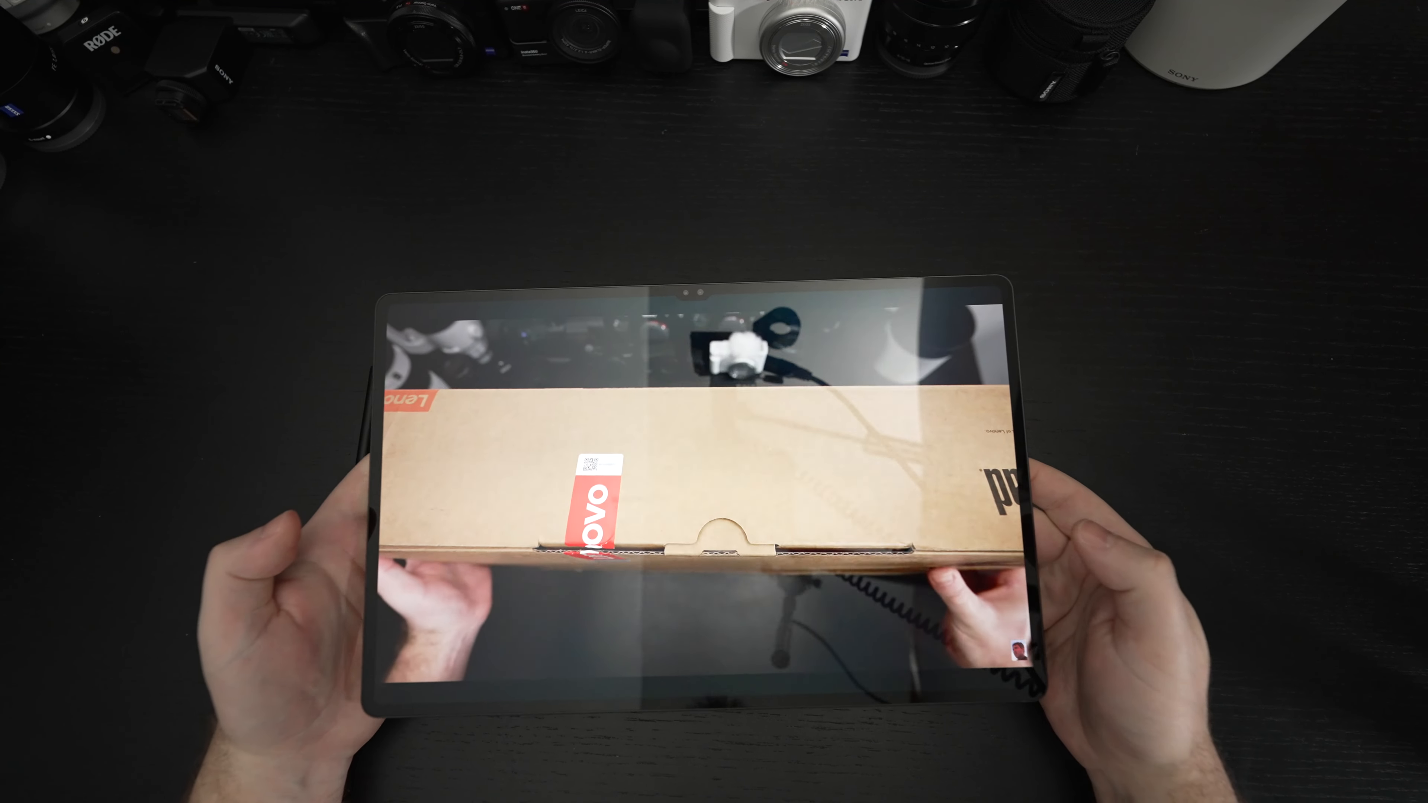
{"action": "left_click", "coordinate": [690, 461]}
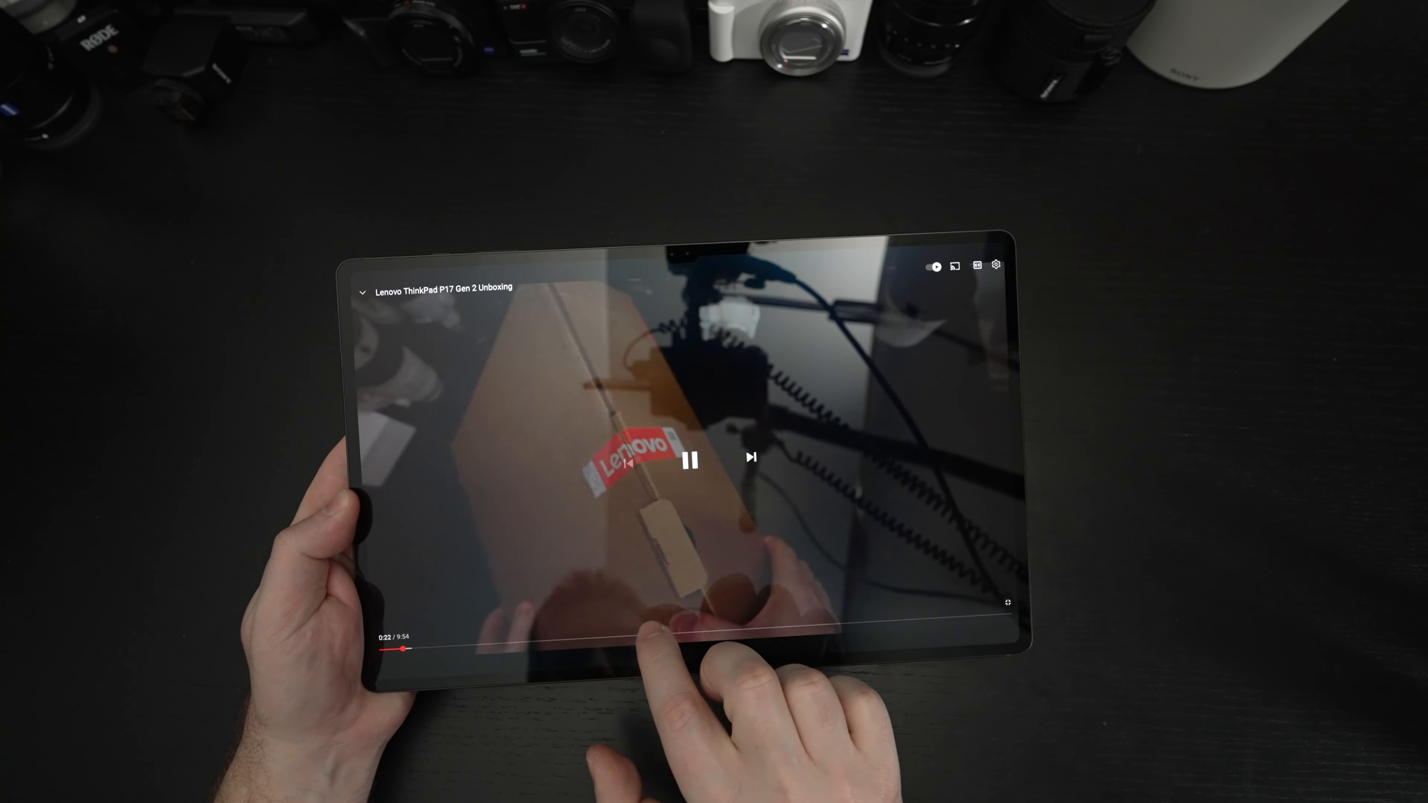
{"action": "left_click_drag", "start_coordinate": [398, 649], "coordinate": [663, 637]}
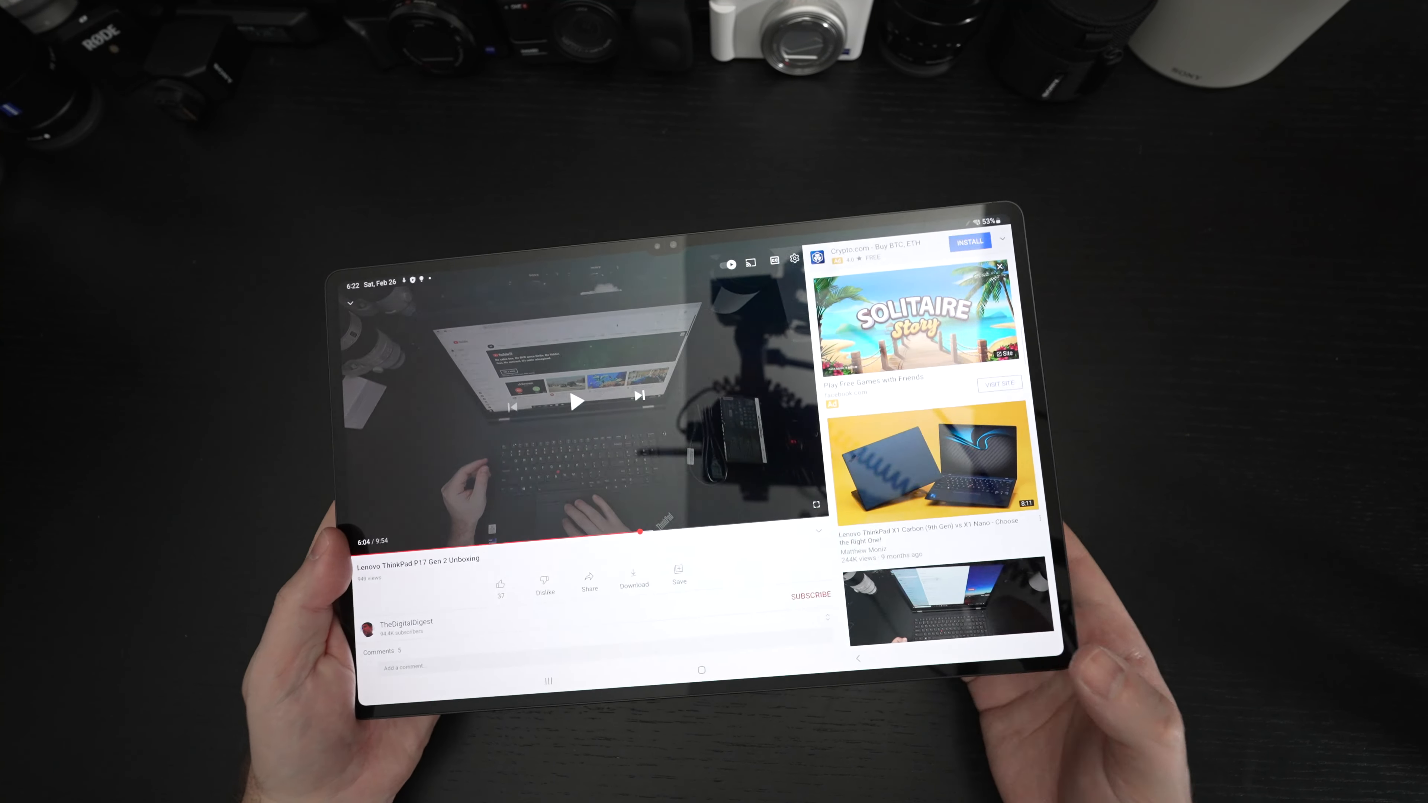
Leave YouTube for the home screen and bring up the app drawer of installed apps
{"action": "left_click", "coordinate": [693, 674]}
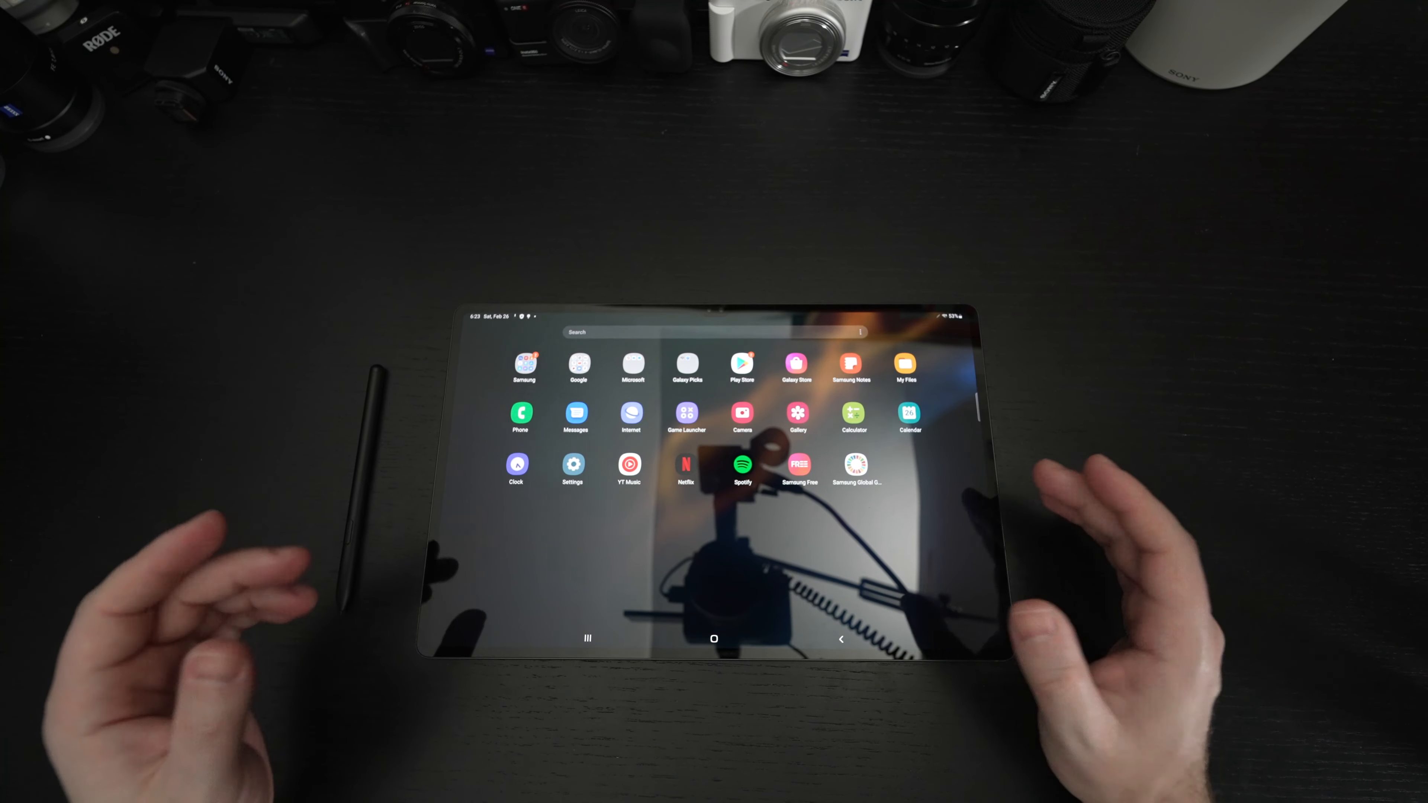
{"action": "left_click", "coordinate": [579, 365]}
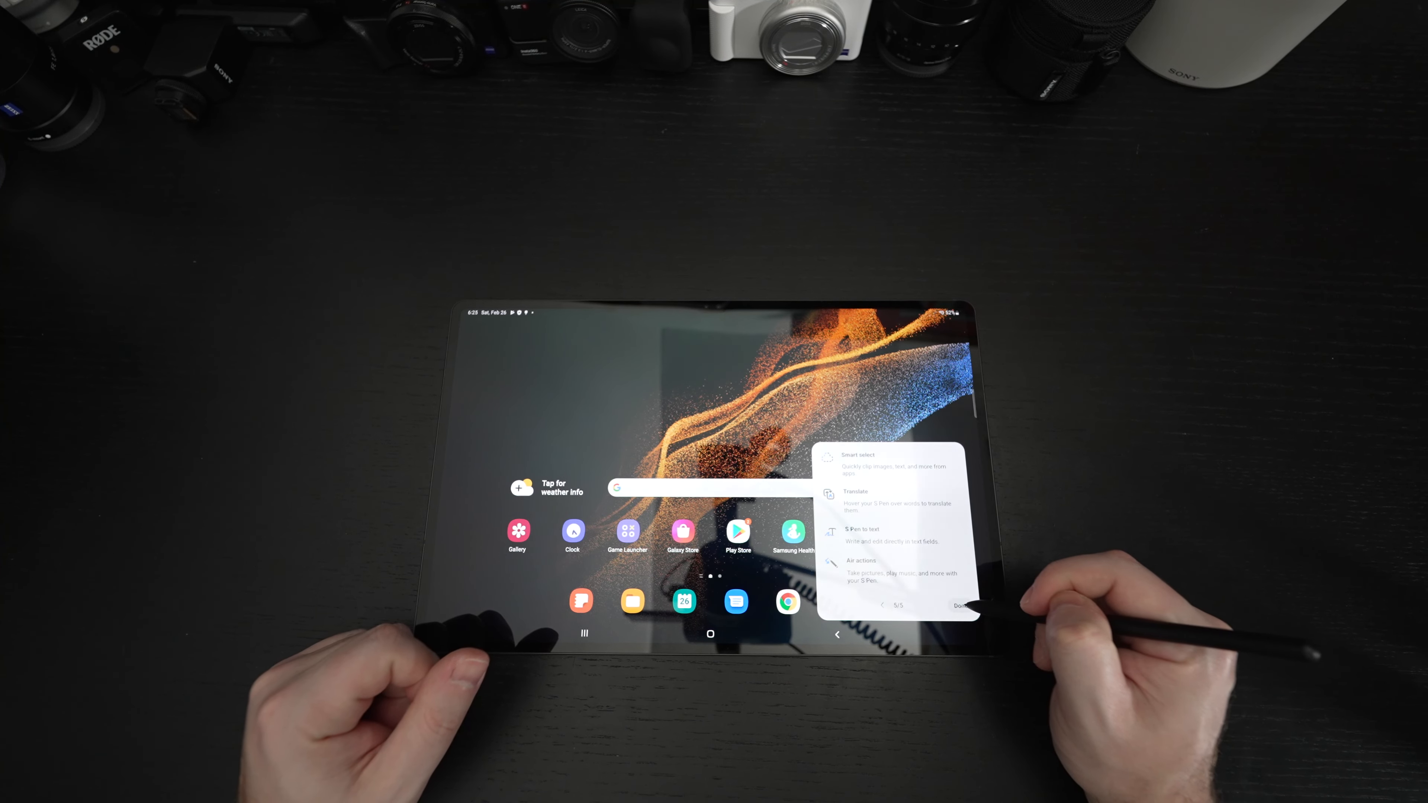
Finish the S Pen tips card, landing on the 'Enjoy your S Pen!' screen
{"action": "left_click", "coordinate": [958, 606]}
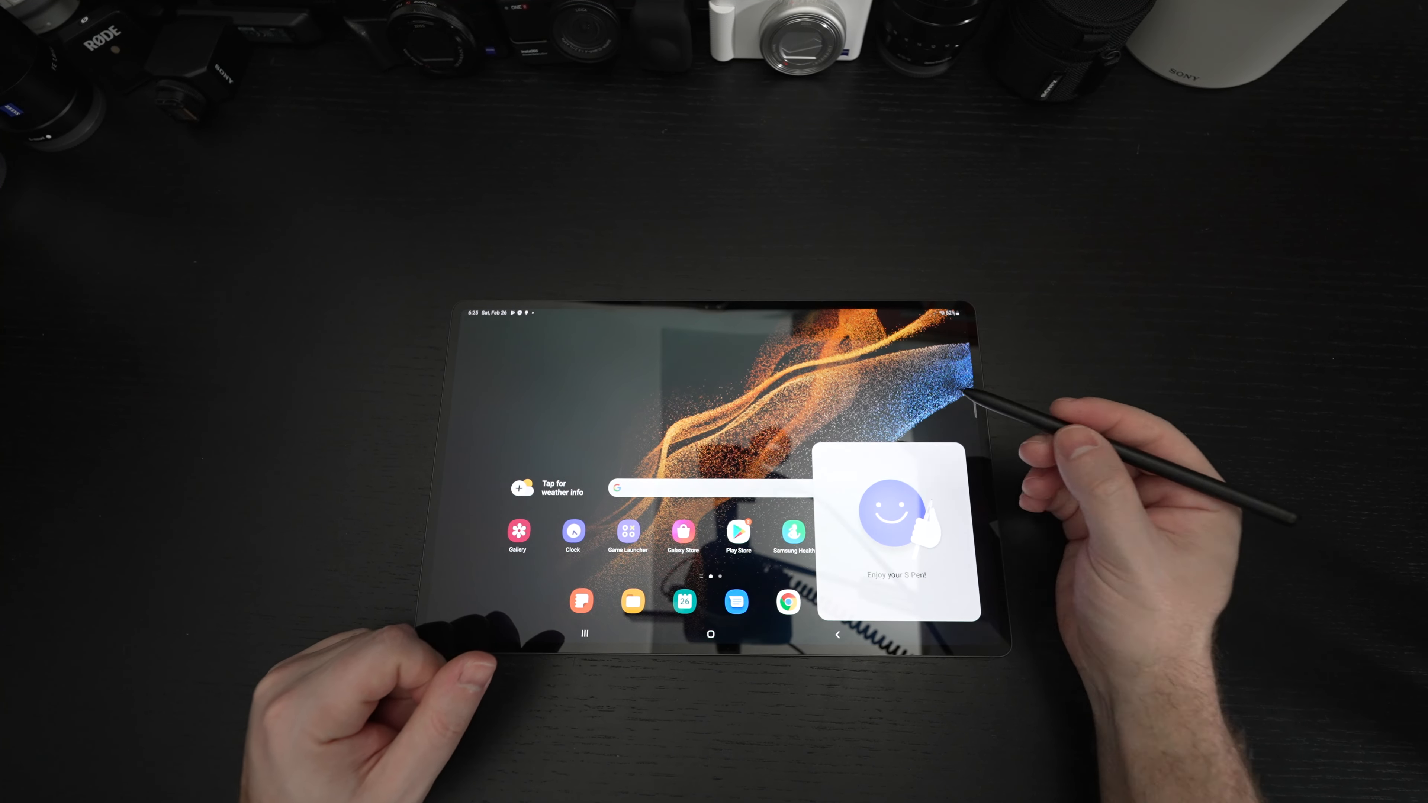